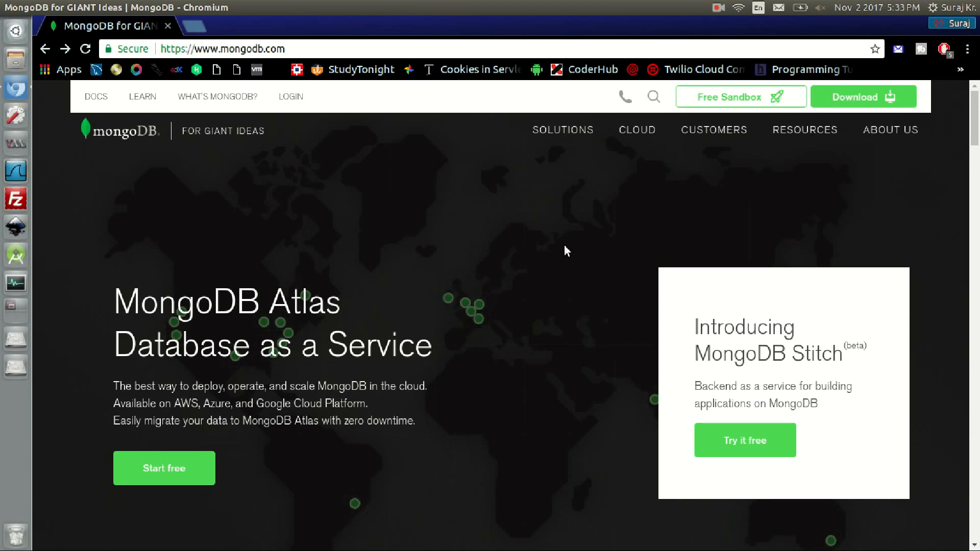
pyautogui.moveTo(298, 78)
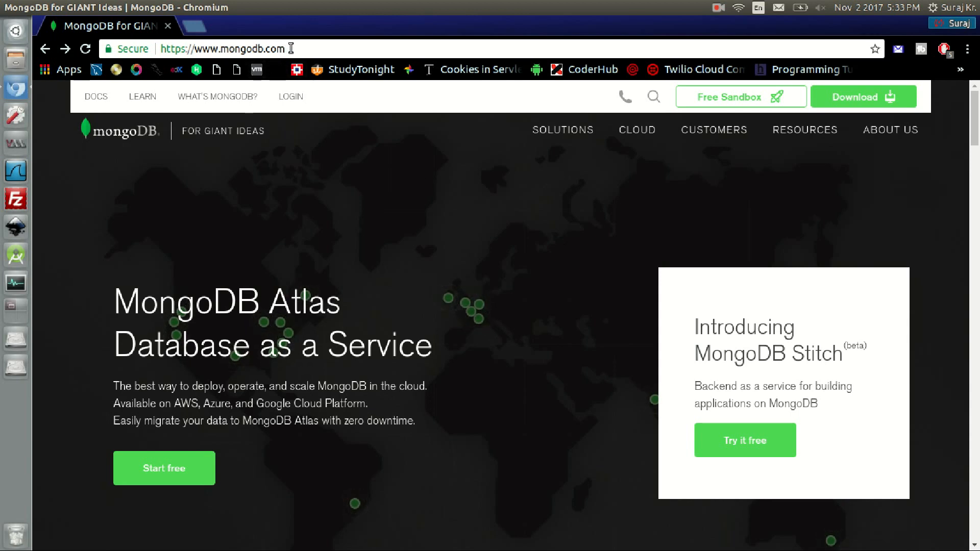
pyautogui.moveTo(864, 97)
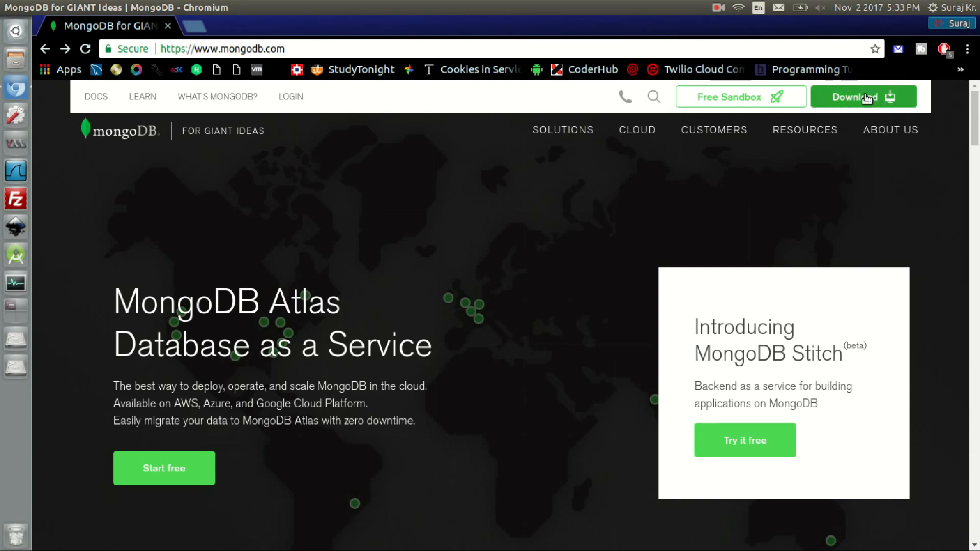
# Go to the MongoDB Download Center through the green Download button on mongodb.com
pyautogui.click(862, 97)
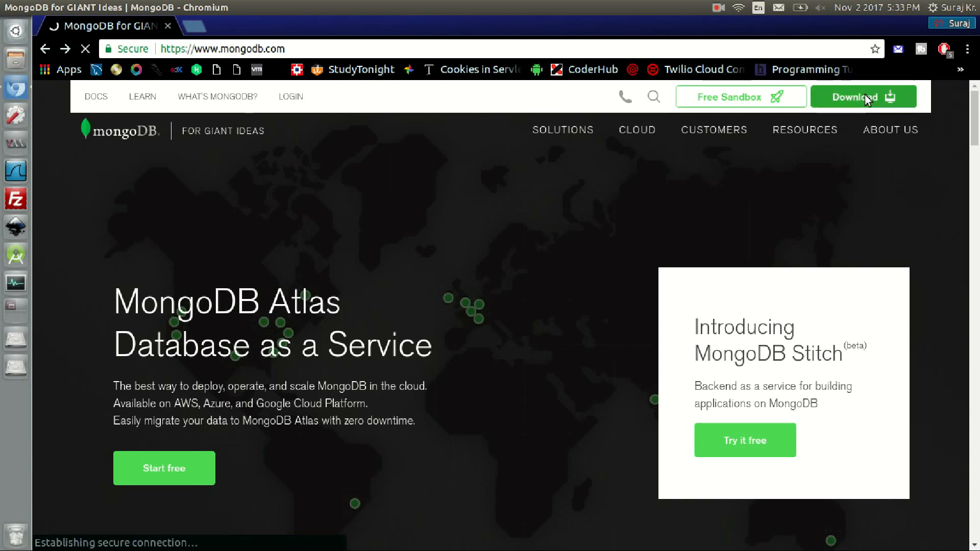
pyautogui.click(863, 97)
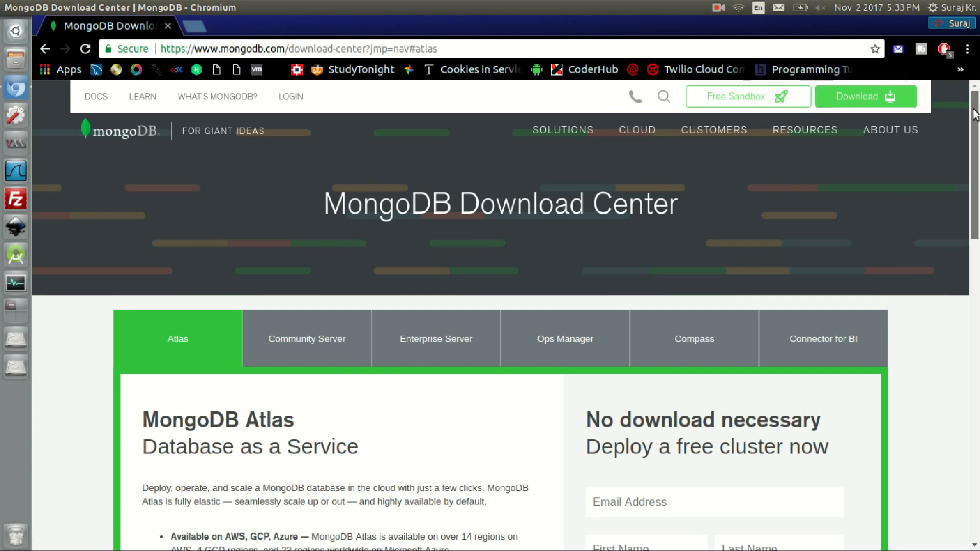
# Choose Community Server and set the version to Ubuntu 16.04 Linux 64-bit x64
pyautogui.scroll(-3)
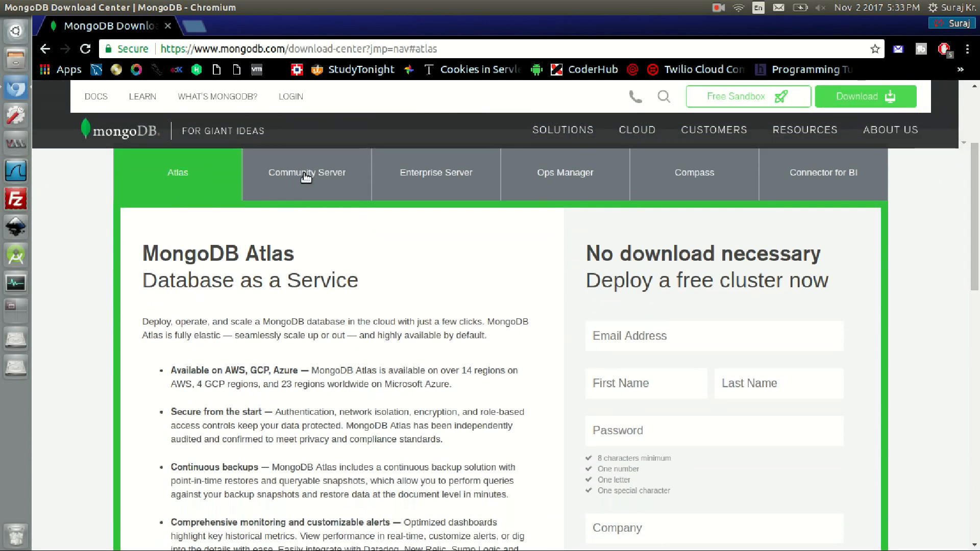
pyautogui.click(307, 173)
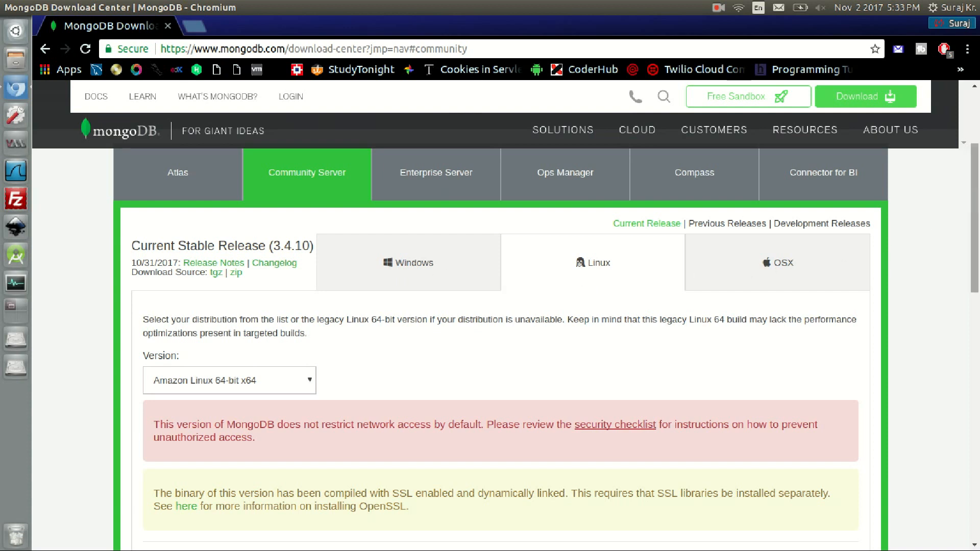
pyautogui.scroll(-3)
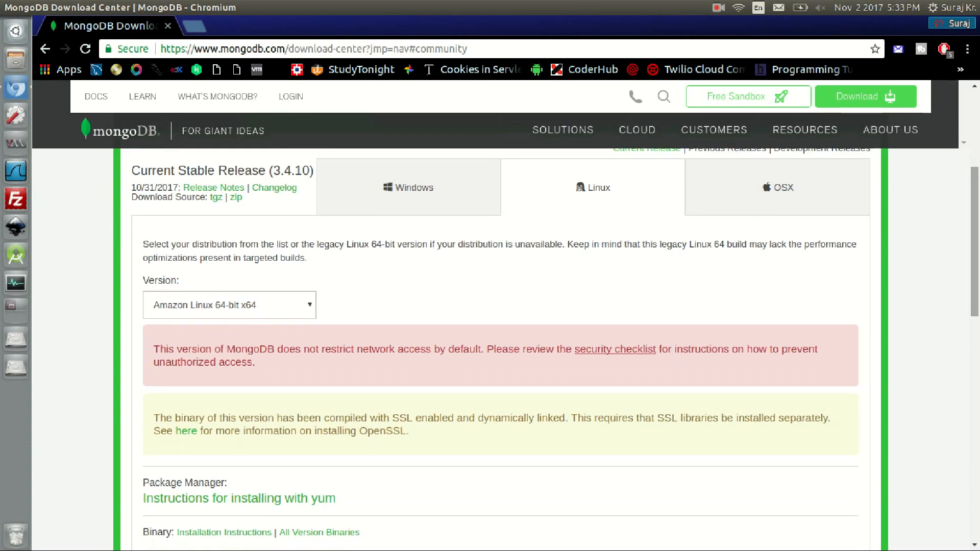
pyautogui.scroll(-3)
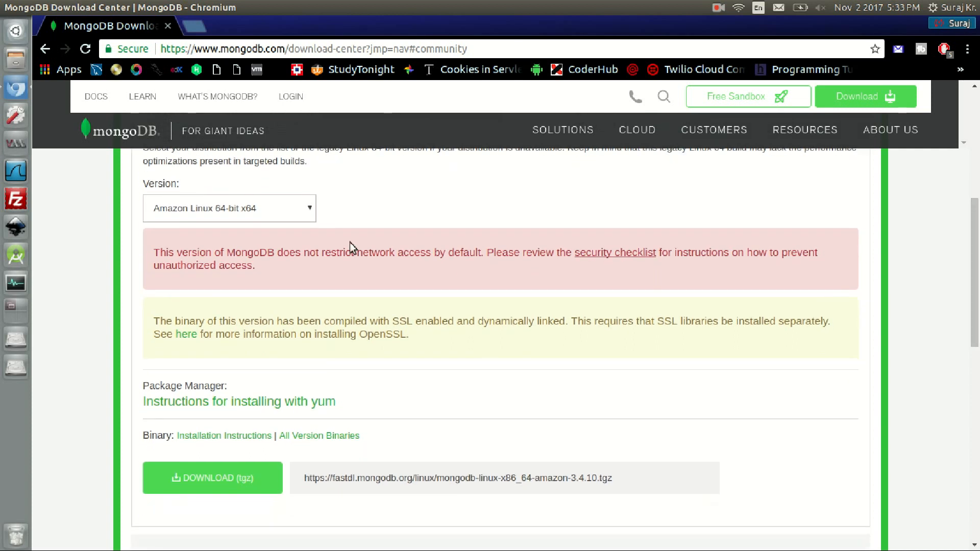
pyautogui.click(228, 208)
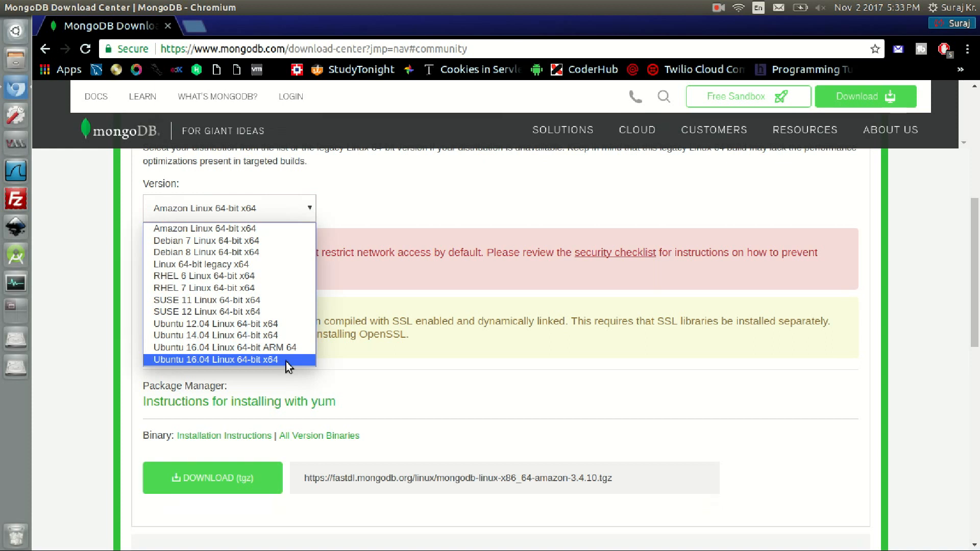
pyautogui.click(215, 359)
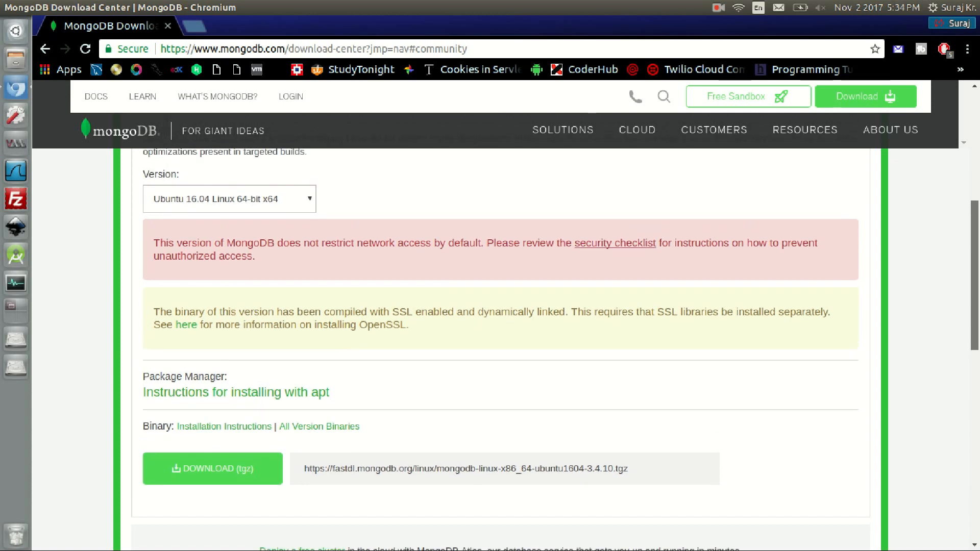
pyautogui.scroll(-3)
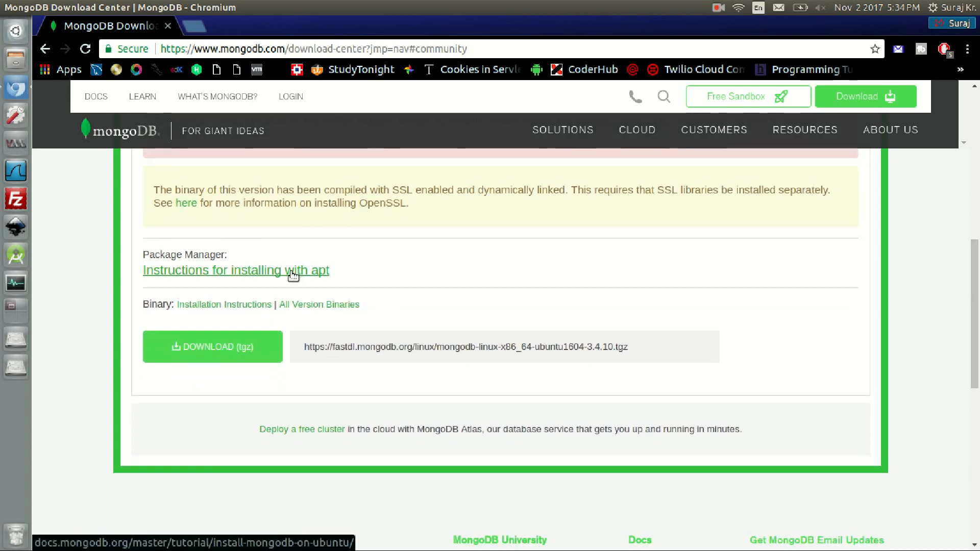
# Open the apt installation instructions and scroll down to the Packages table
pyautogui.click(235, 270)
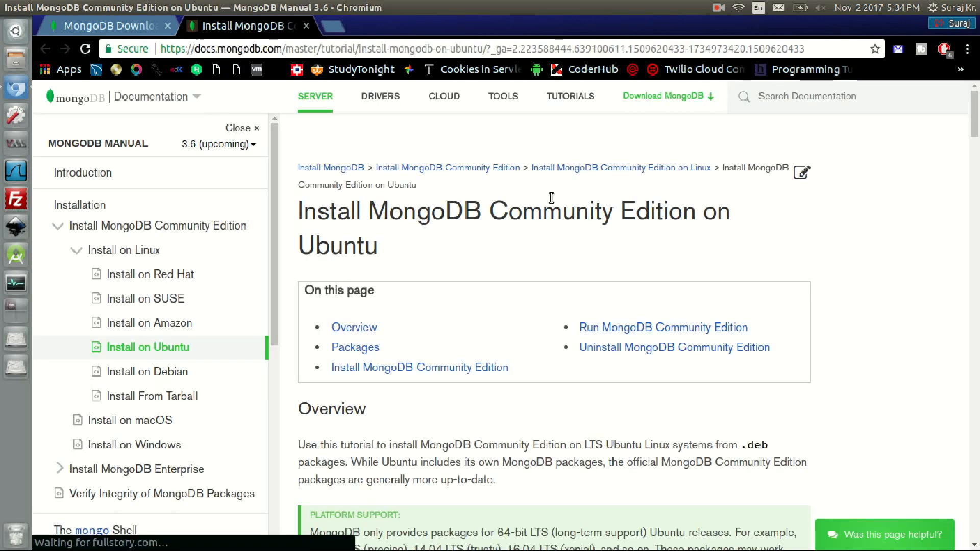
pyautogui.scroll(-3)
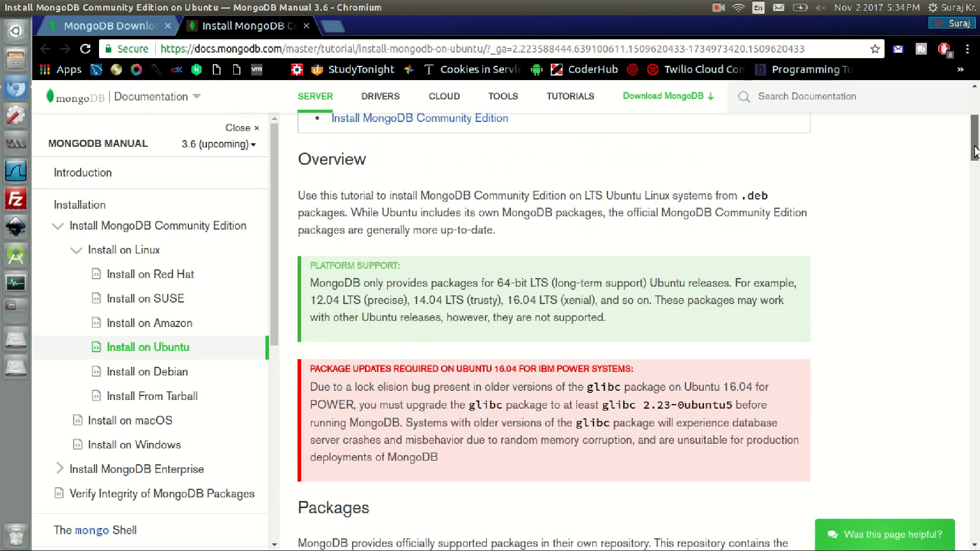
pyautogui.scroll(-3)
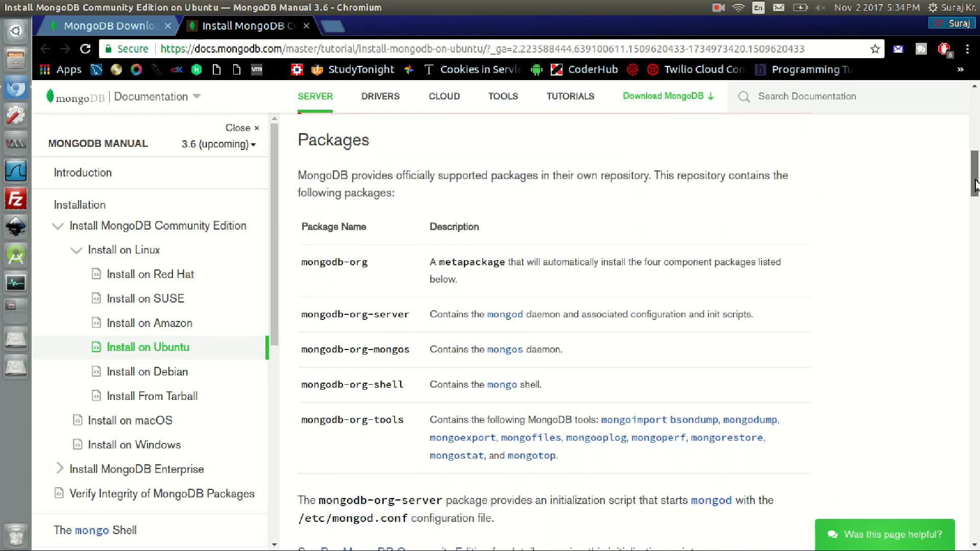
pyautogui.scroll(-3)
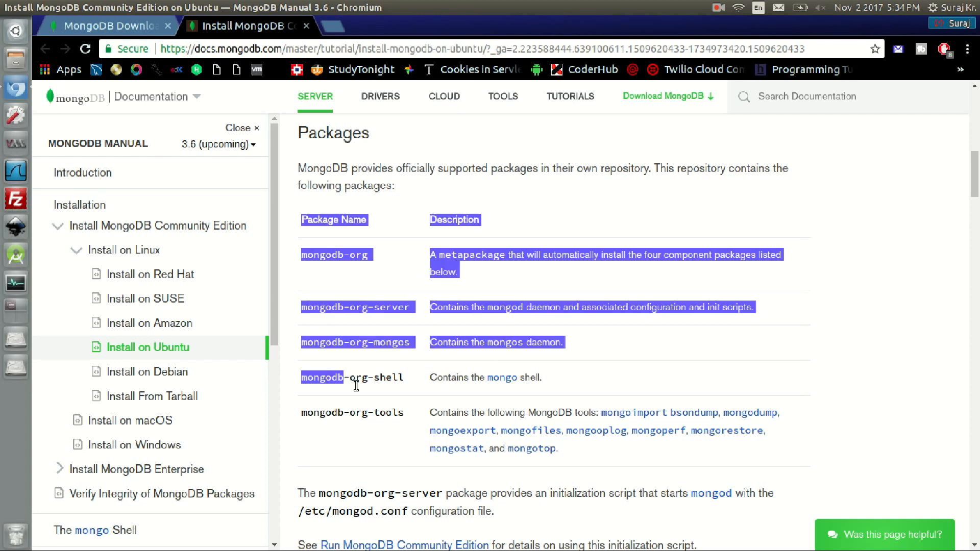
# Highlight the mongodb-org package name and scroll on to step 1, Import the public key
pyautogui.click(372, 259)
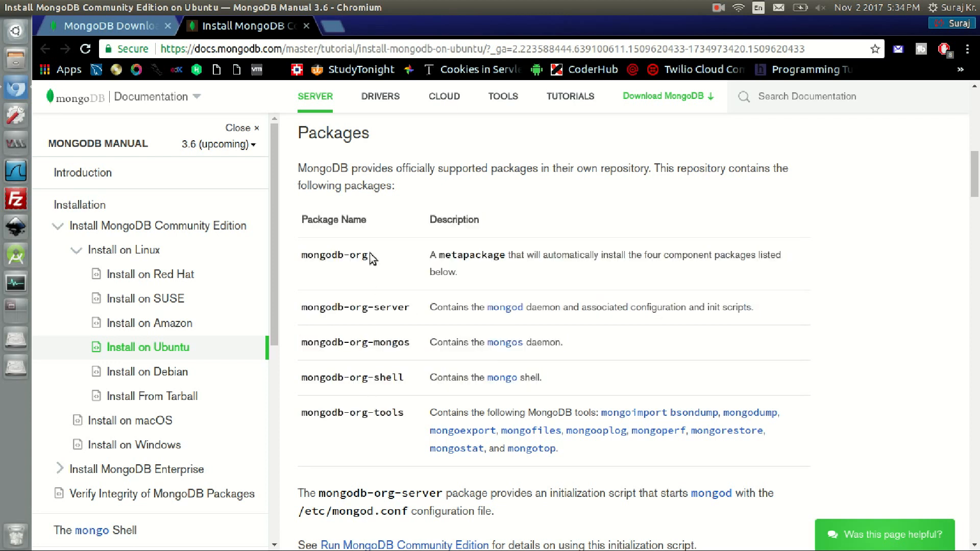
pyautogui.doubleClick(333, 255)
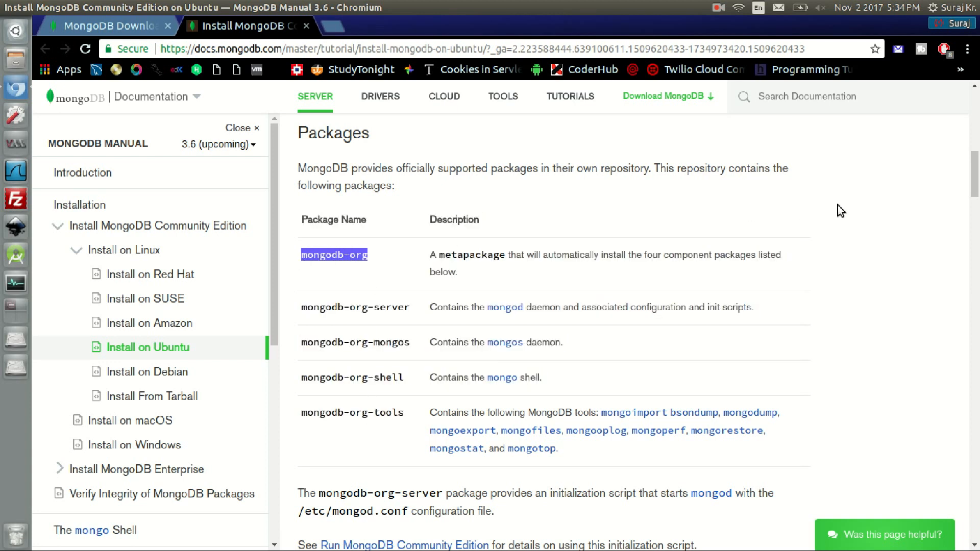
pyautogui.scroll(-3)
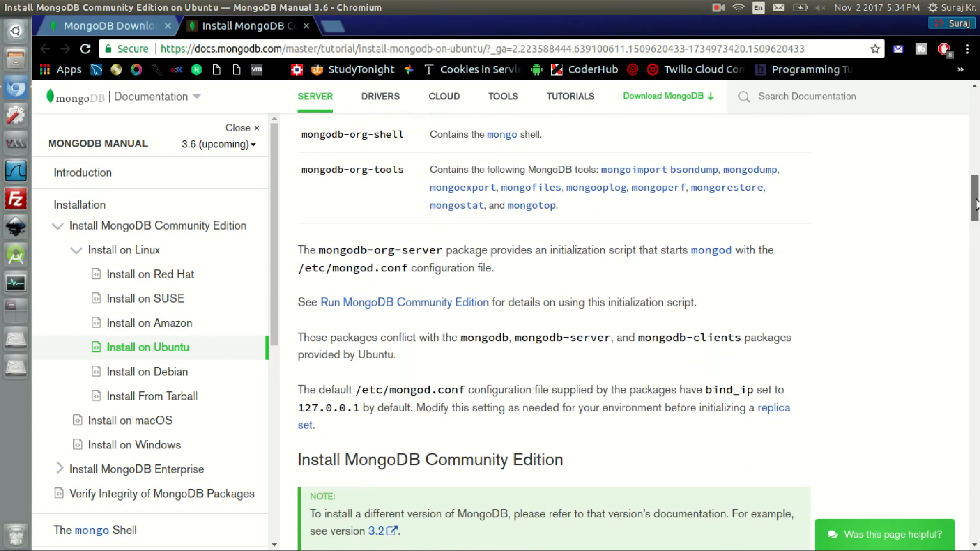
pyautogui.scroll(-3)
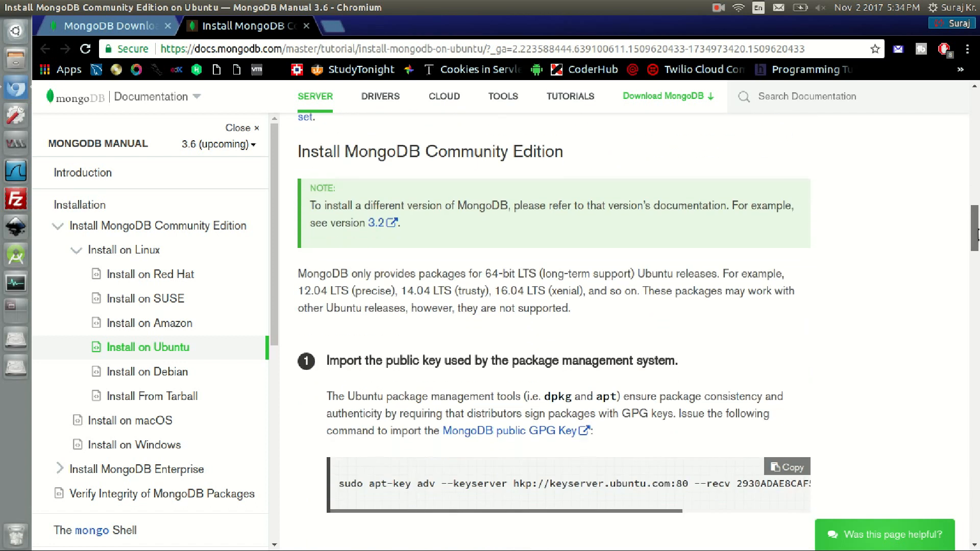
pyautogui.scroll(-3)
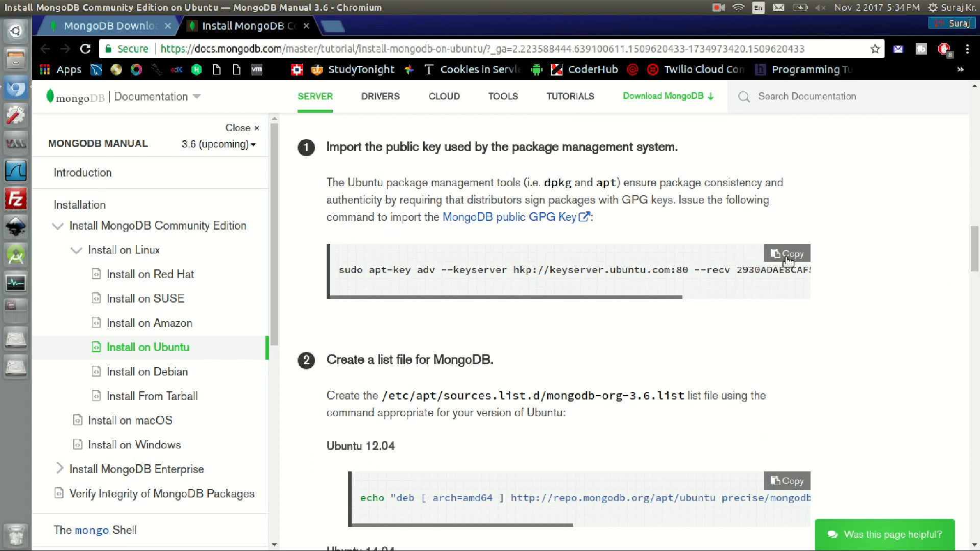
pyautogui.moveTo(802, 283)
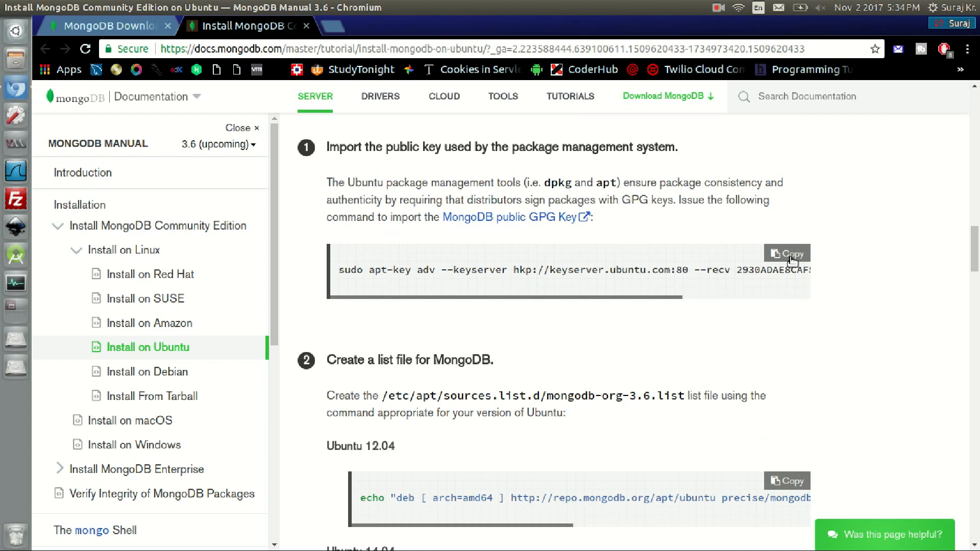
# Import the MongoDB 3.6 signing key via sudo apt-key adv from keyserver.ubuntu.com:80
pyautogui.click(14, 312)
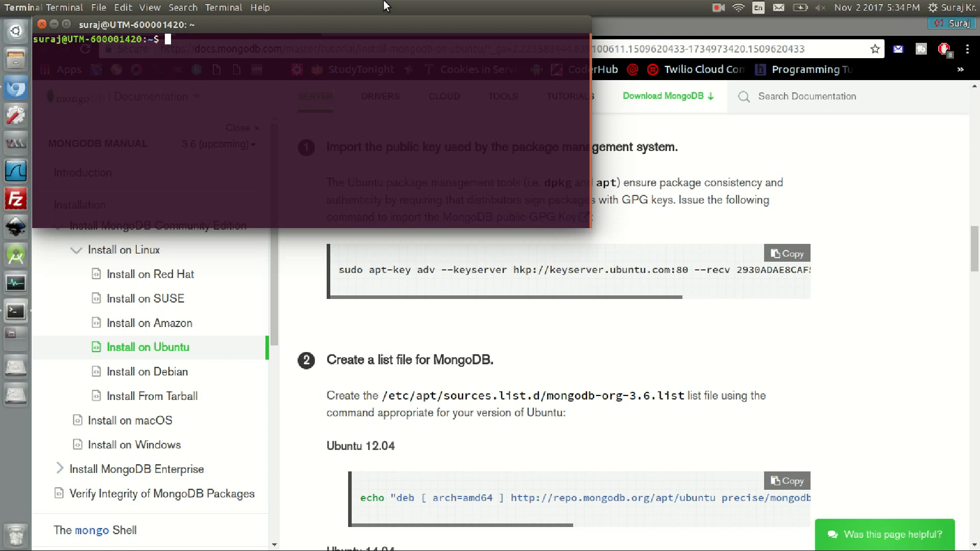
pyautogui.click(125, 24)
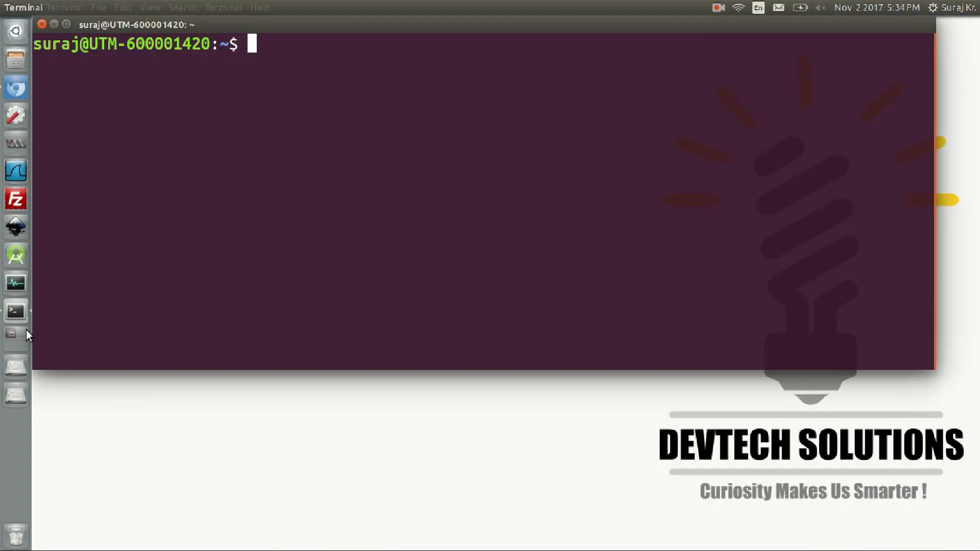
pyautogui.moveTo(371, 130)
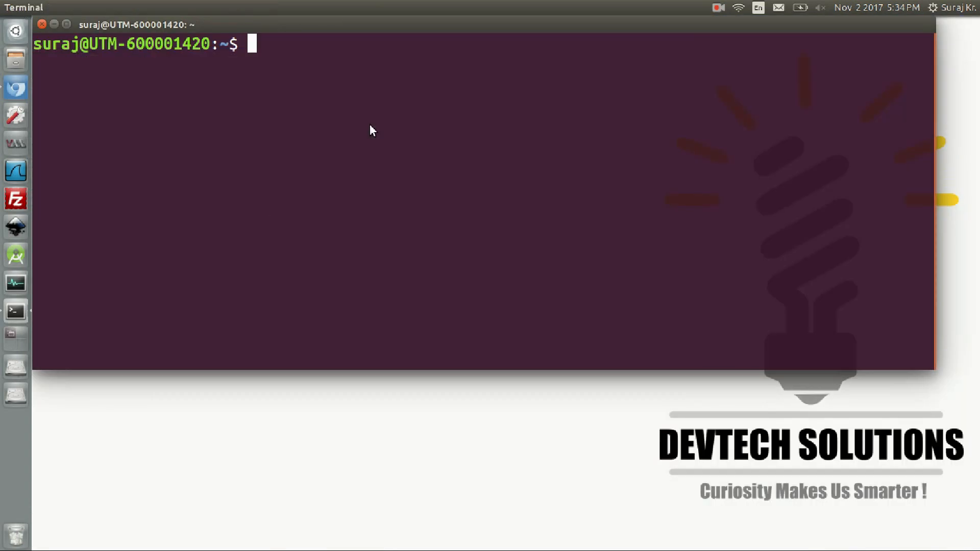
pyautogui.write('sudo apt-key adv --keyserver hkp://keyserver.ubuntu.com:80 --recv 2930ADAE8CAF5059EE73BB4B58712A2291FA4AD5')
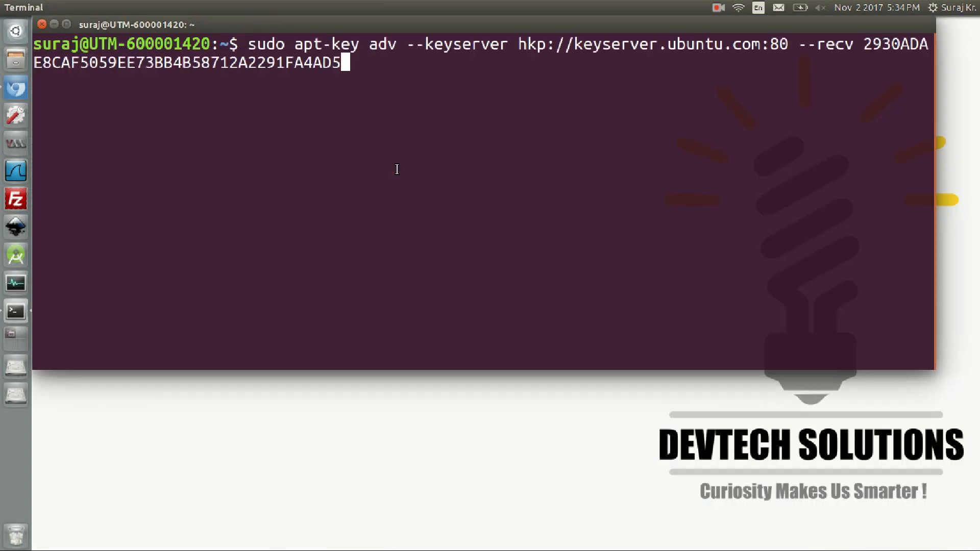
pyautogui.press('Return')
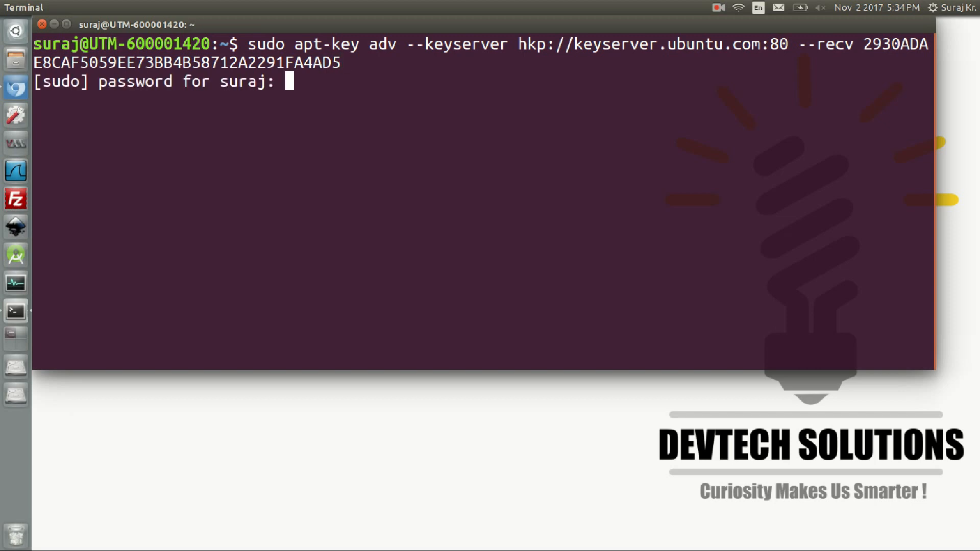
pyautogui.press('Return')
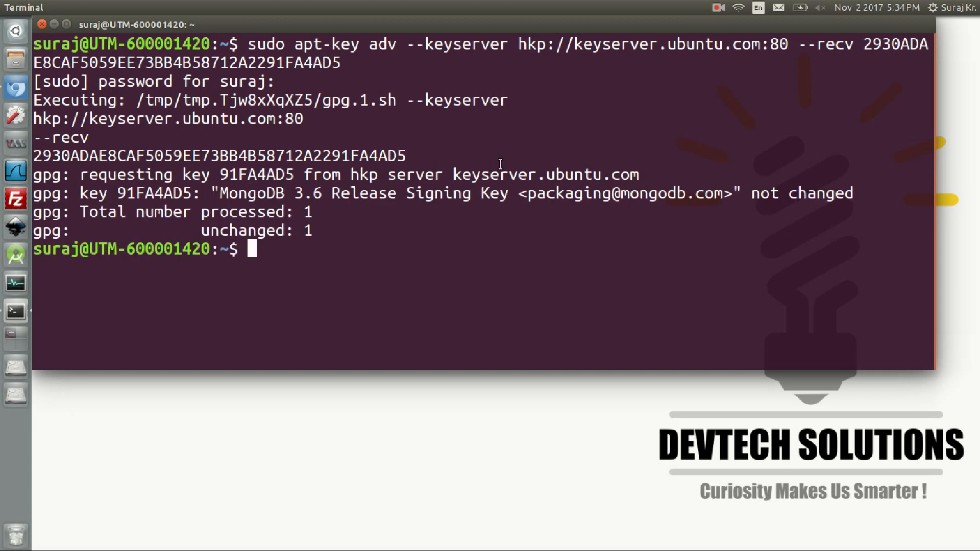
pyautogui.moveTo(478, 94)
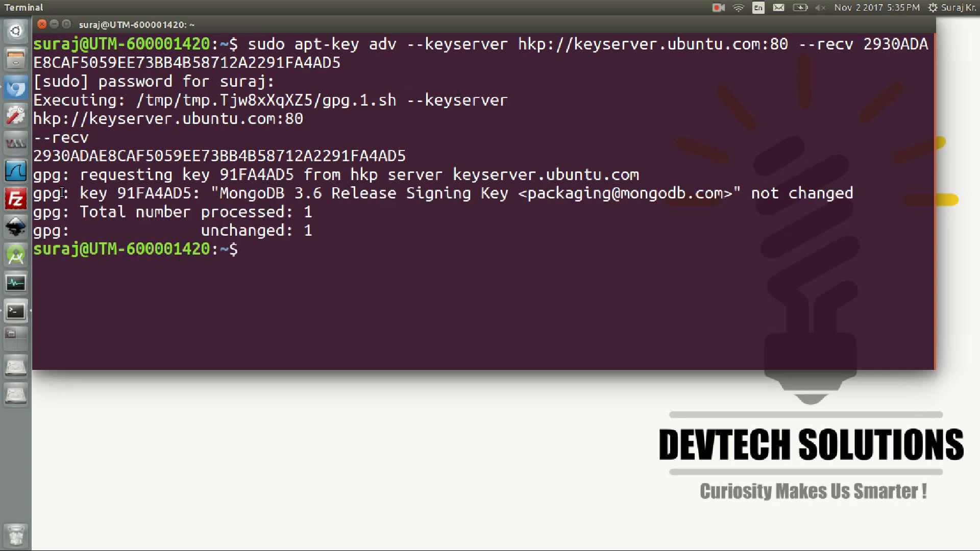
pyautogui.moveTo(253, 218)
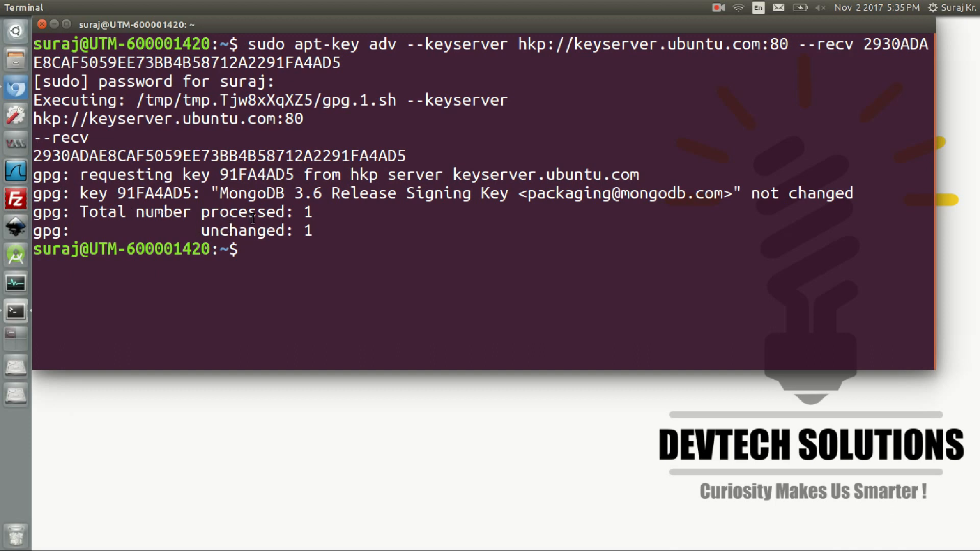
pyautogui.moveTo(5, 330)
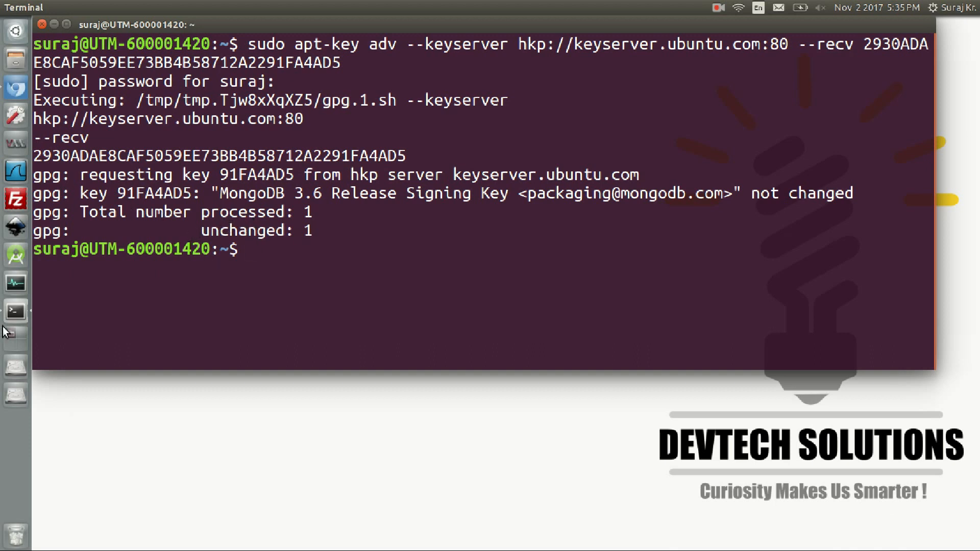
pyautogui.moveTo(15, 88)
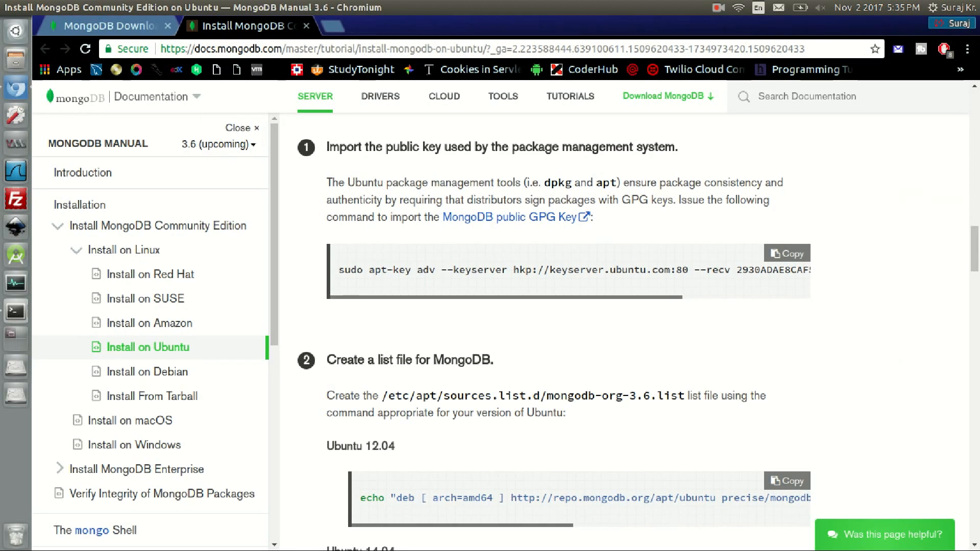
# Scroll to step 2's Ubuntu 16.04 echo command for the list file
pyautogui.scroll(-3)
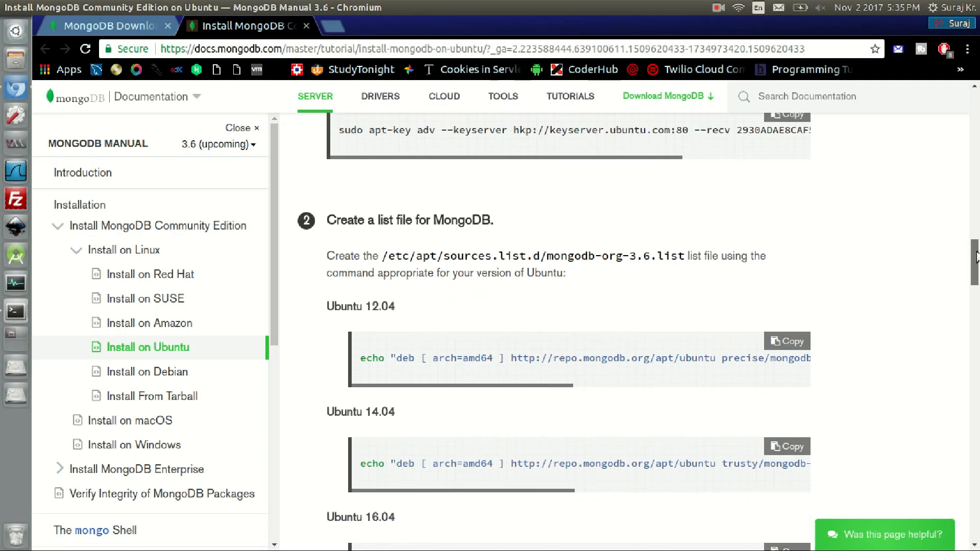
pyautogui.scroll(-3)
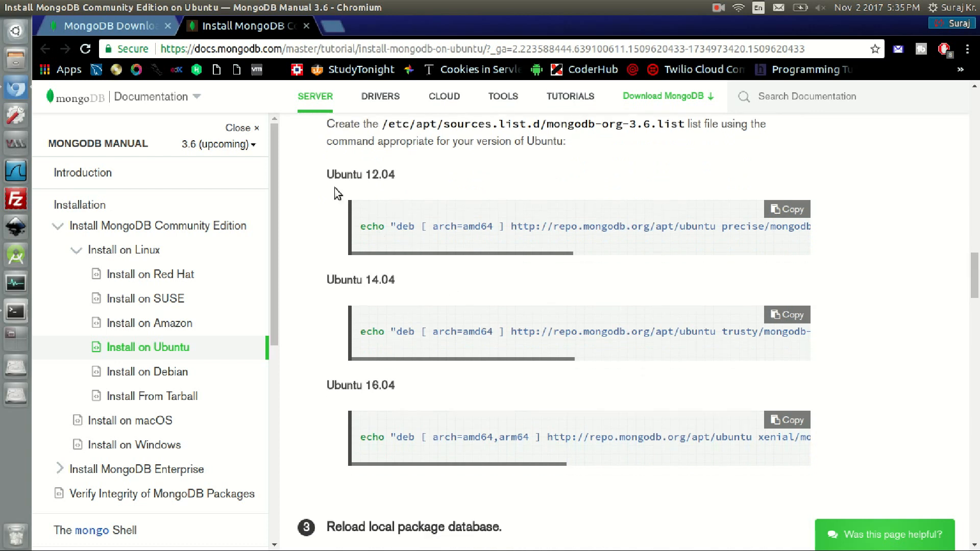
pyautogui.moveTo(325, 387)
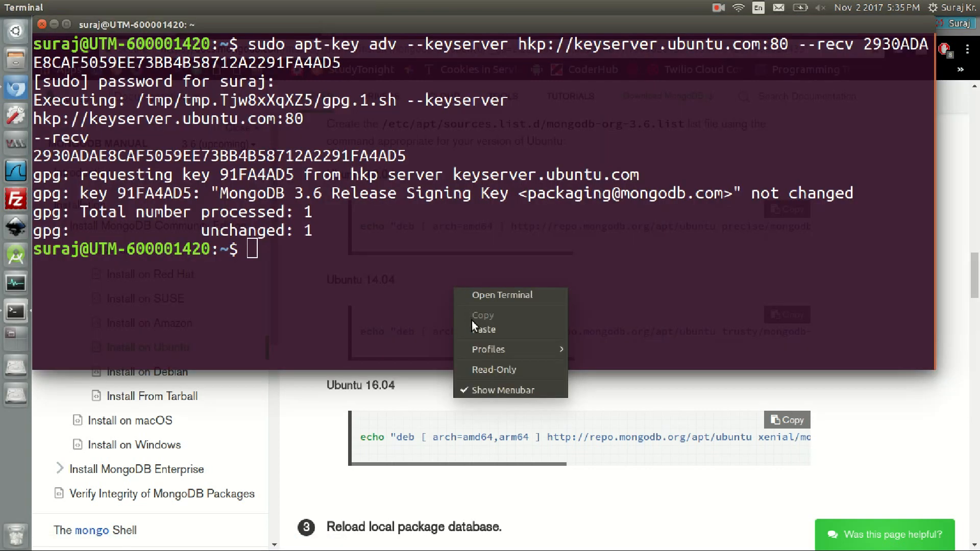
# Paste the echo command creating mongodb-org-3.6.list, then run sudo apt-get update
pyautogui.click(485, 329)
pyautogui.write('sudo')
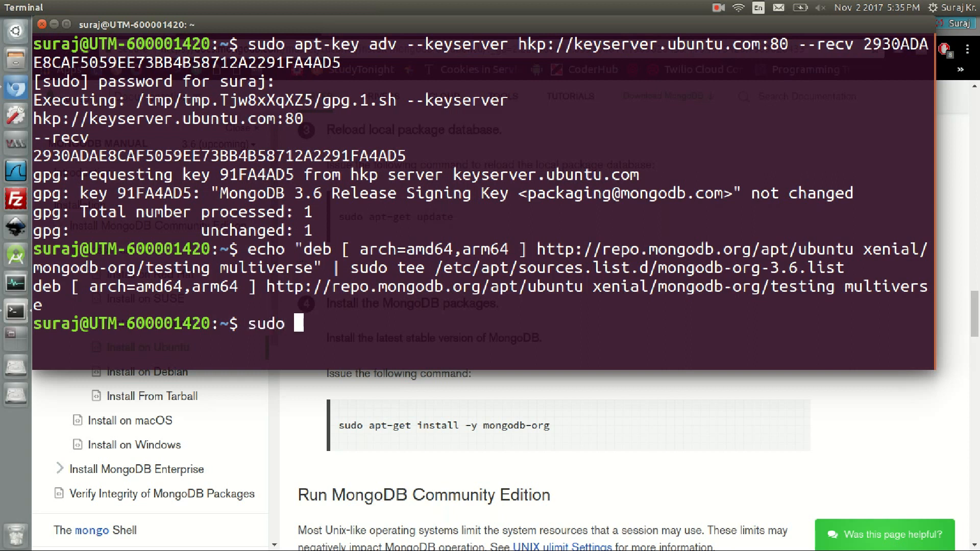
pyautogui.write('apt-get update')
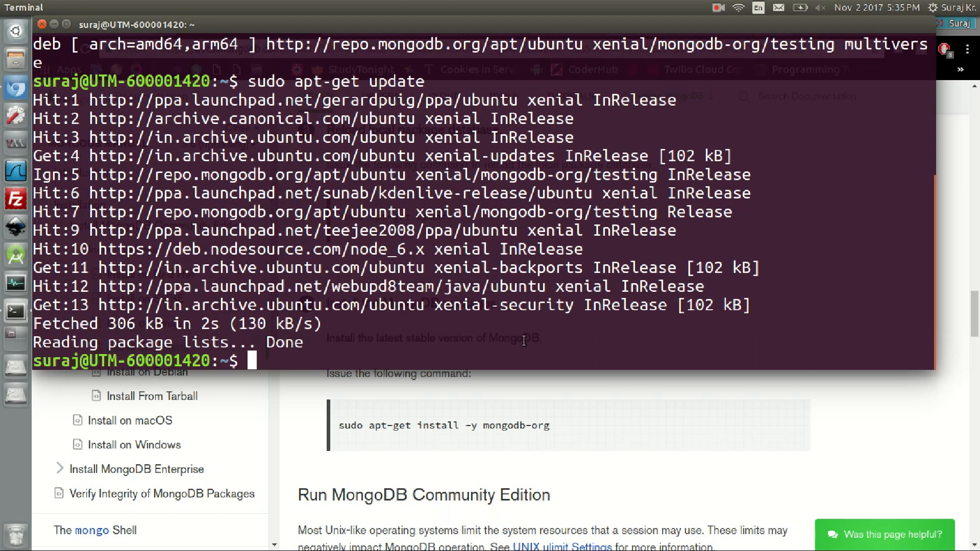
pyautogui.write('sudo')
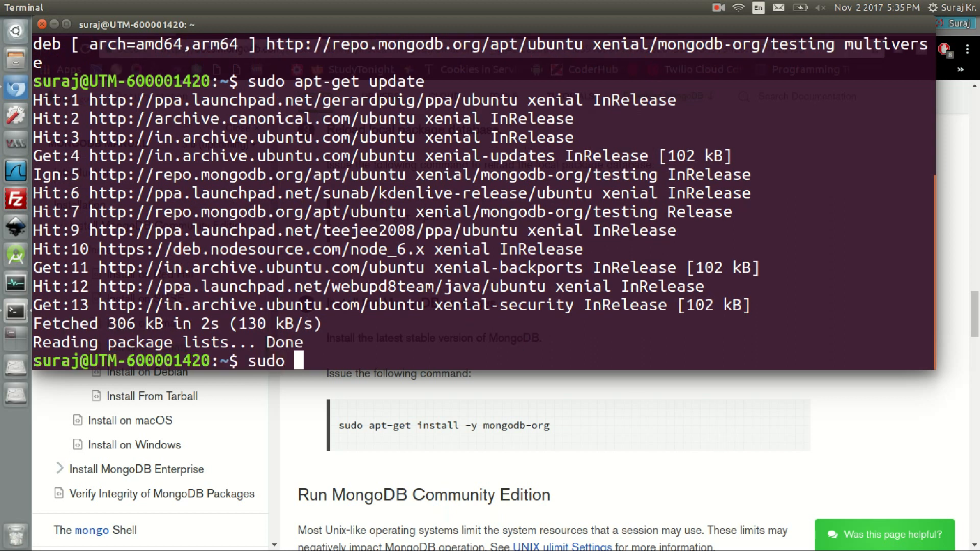
# Install mongodb-org 3.6.0~rc2 with sudo apt-get install -y mongodb-org
pyautogui.write('apt-get install -y mo')
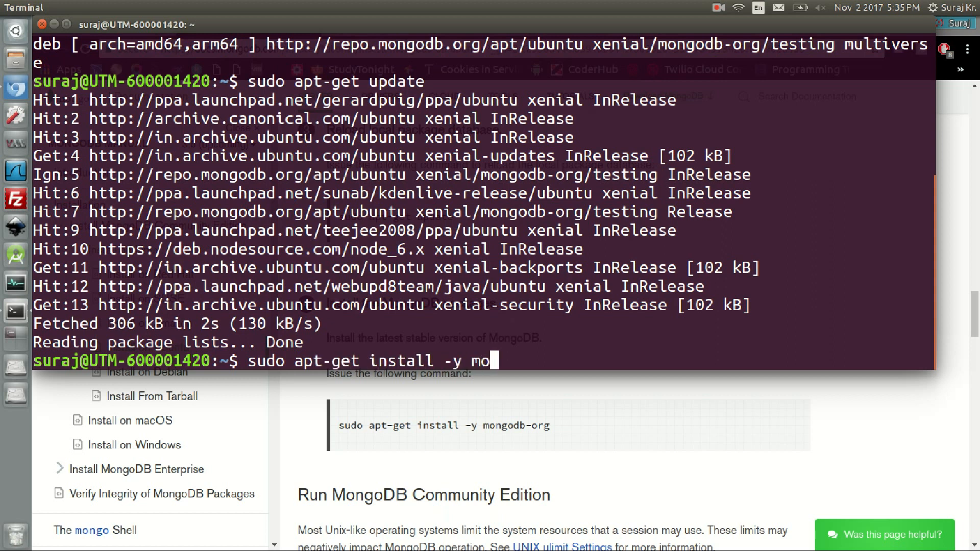
pyautogui.write('ngod')
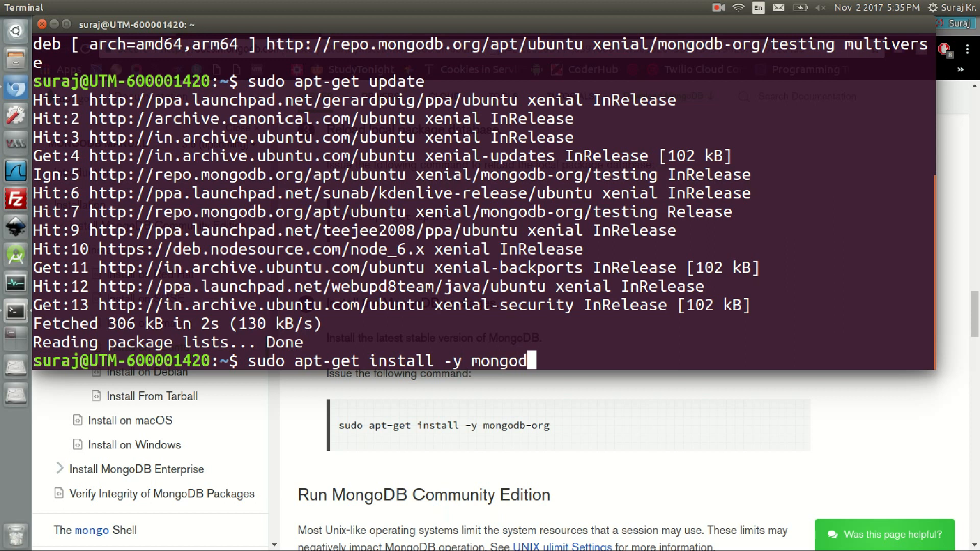
pyautogui.write('b-org')
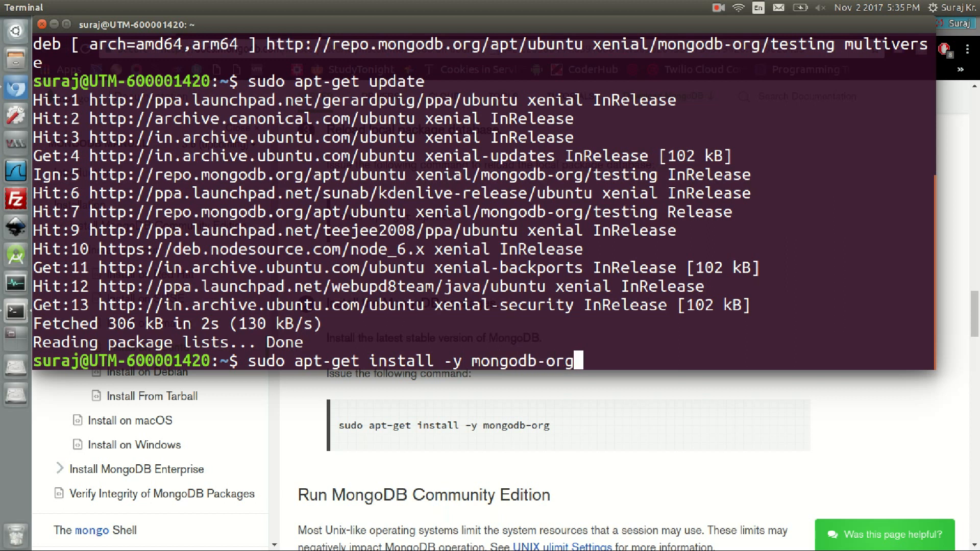
pyautogui.press('Return')
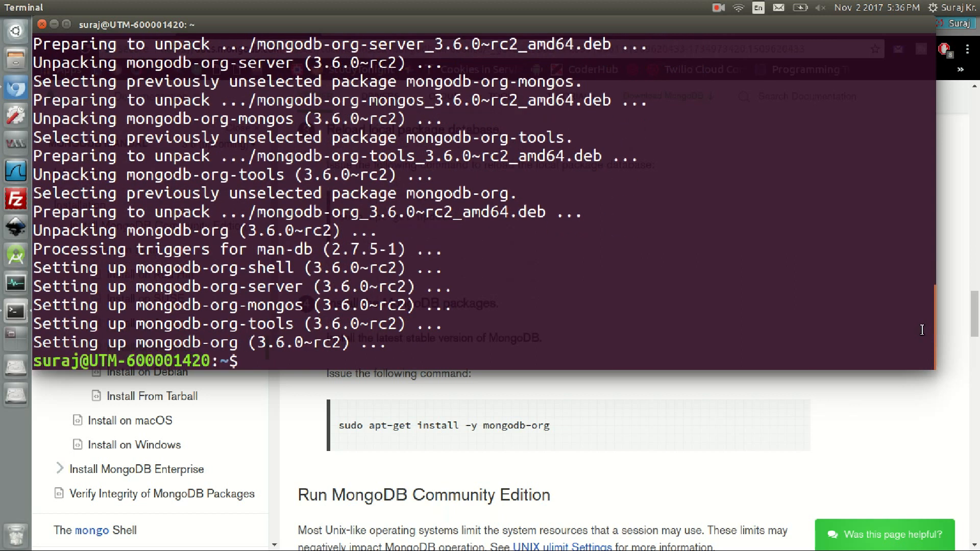
pyautogui.moveTo(470, 350)
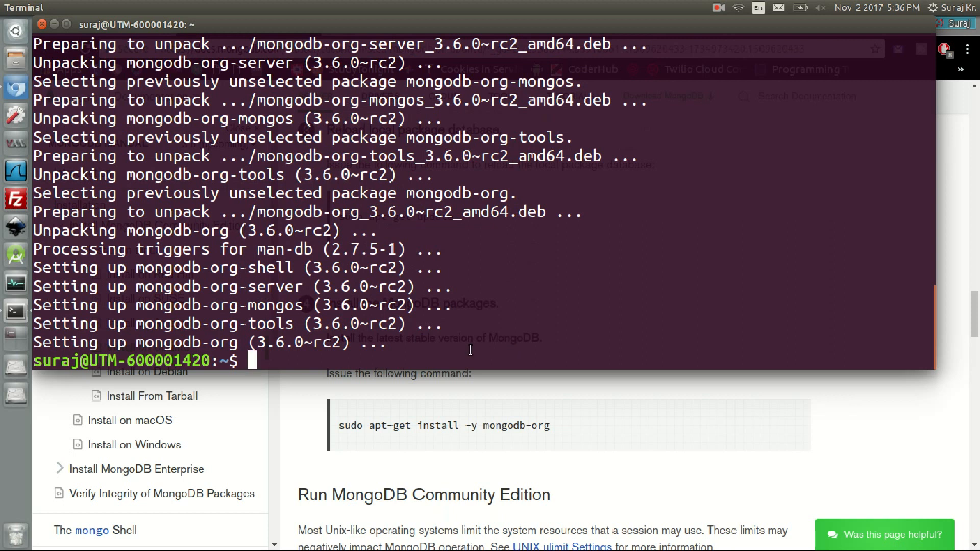
pyautogui.moveTo(408, 359)
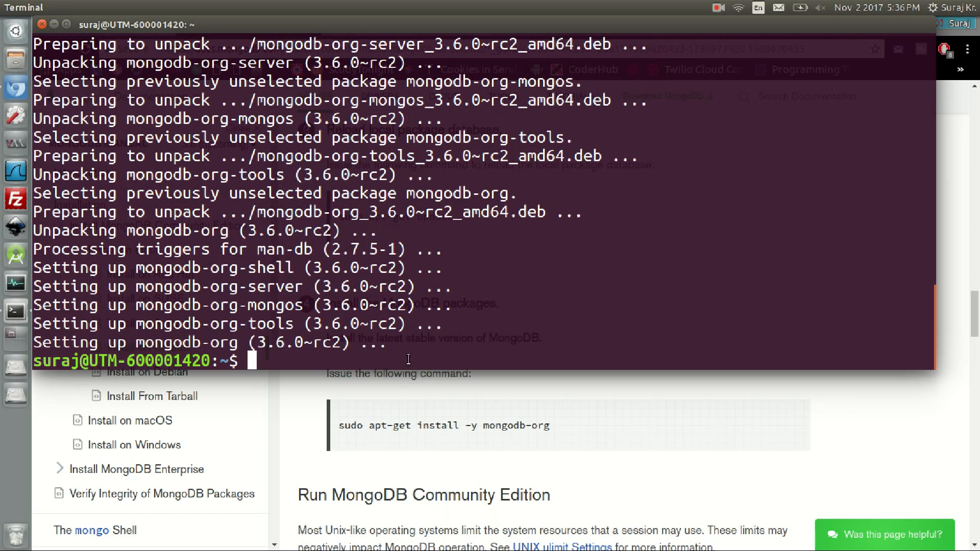
pyautogui.write('tputcl')
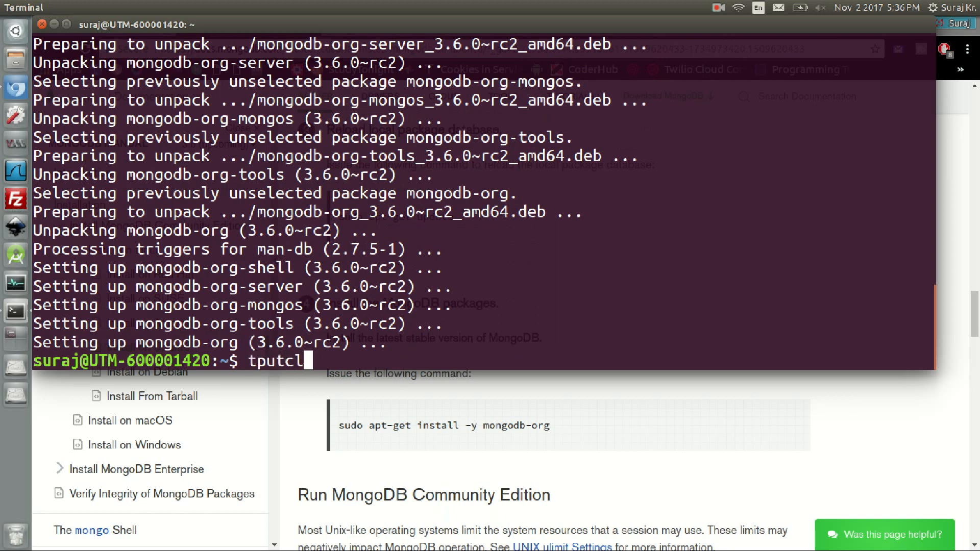
# Correct the mistyped text and run tput clear to empty the screen
pyautogui.press('BackSpace')
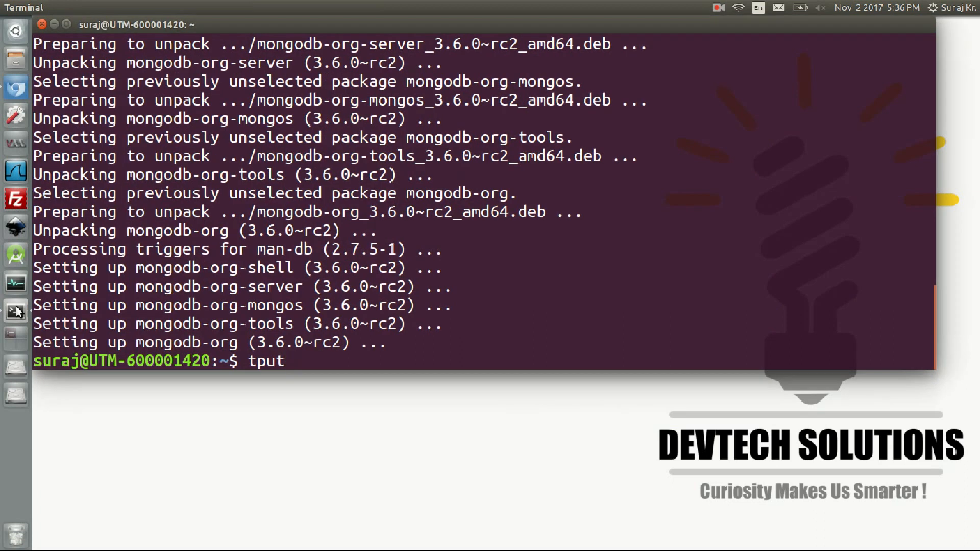
pyautogui.write('clear')
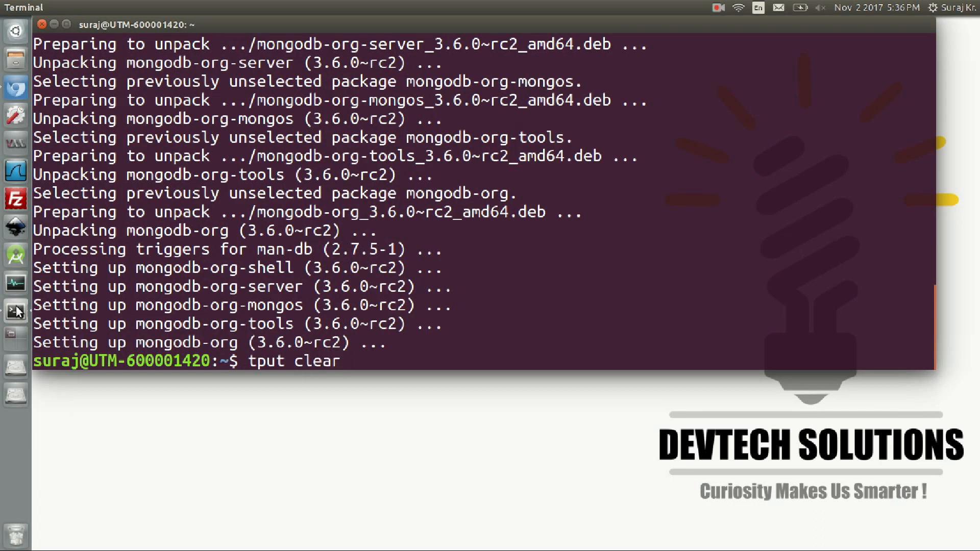
pyautogui.press('Return')
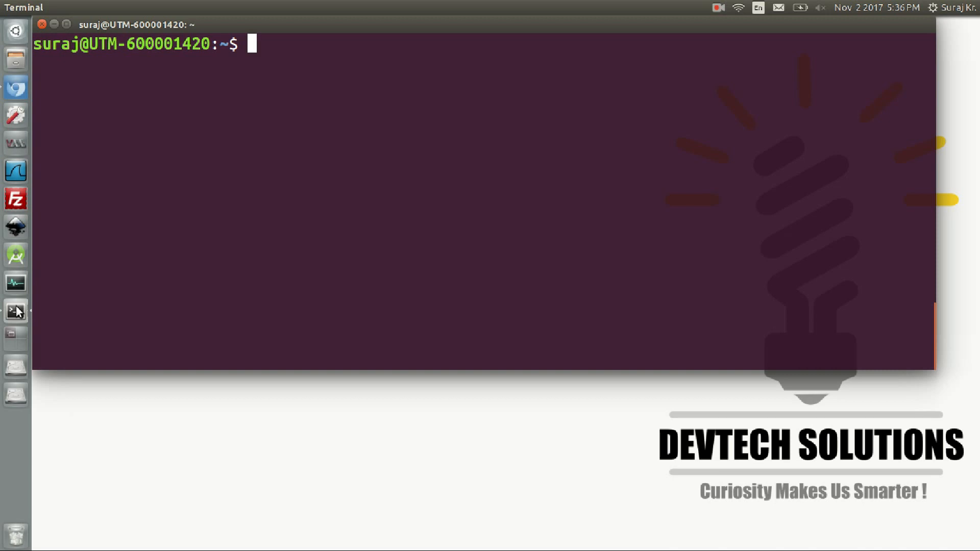
pyautogui.write('sudo servi')
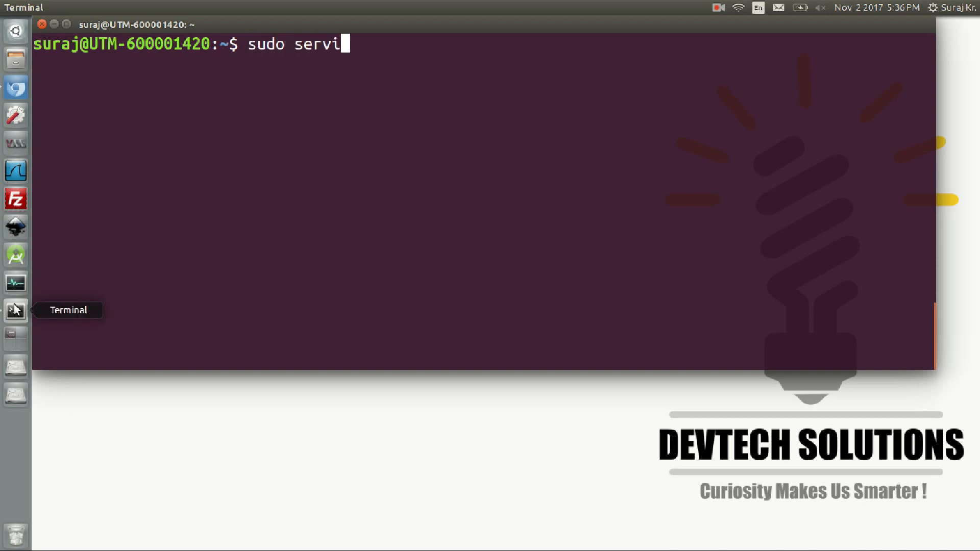
# Run sudo service mongod start, then check its status shows active (running)
pyautogui.write('ce mongod')
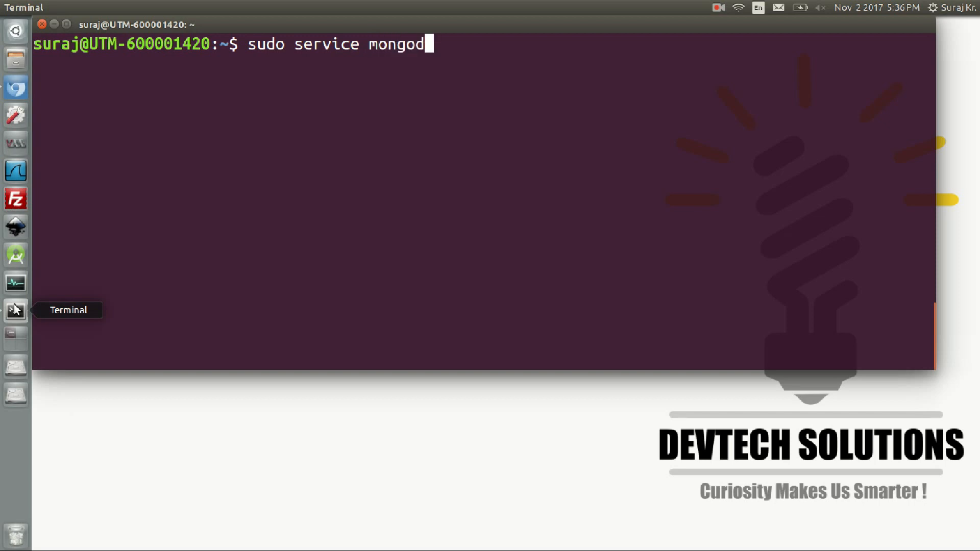
pyautogui.press('Return')
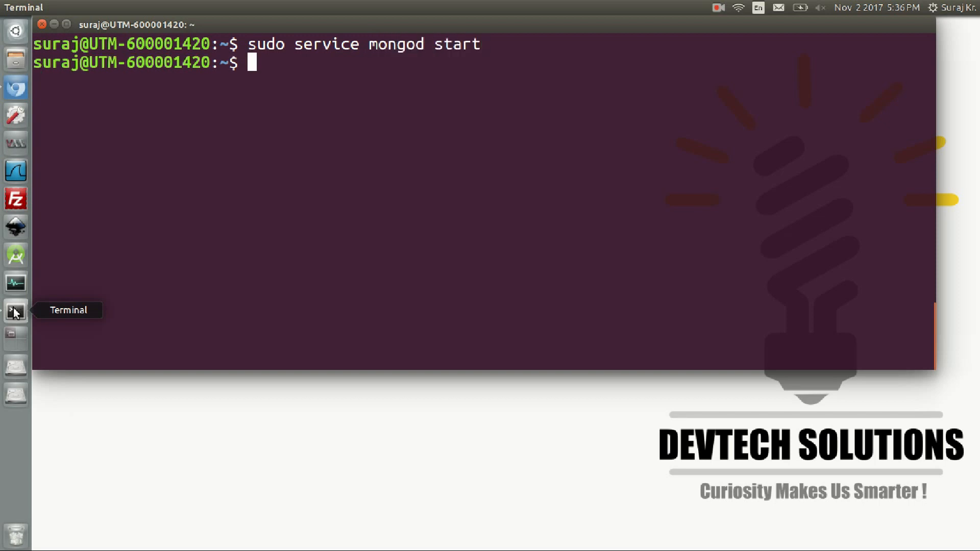
pyautogui.moveTo(84, 234)
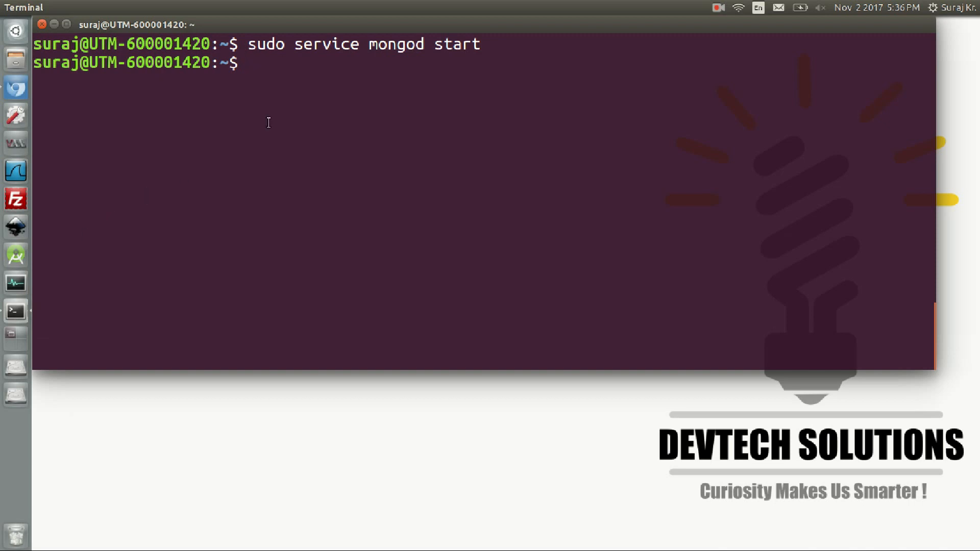
pyautogui.write('sudo ser')
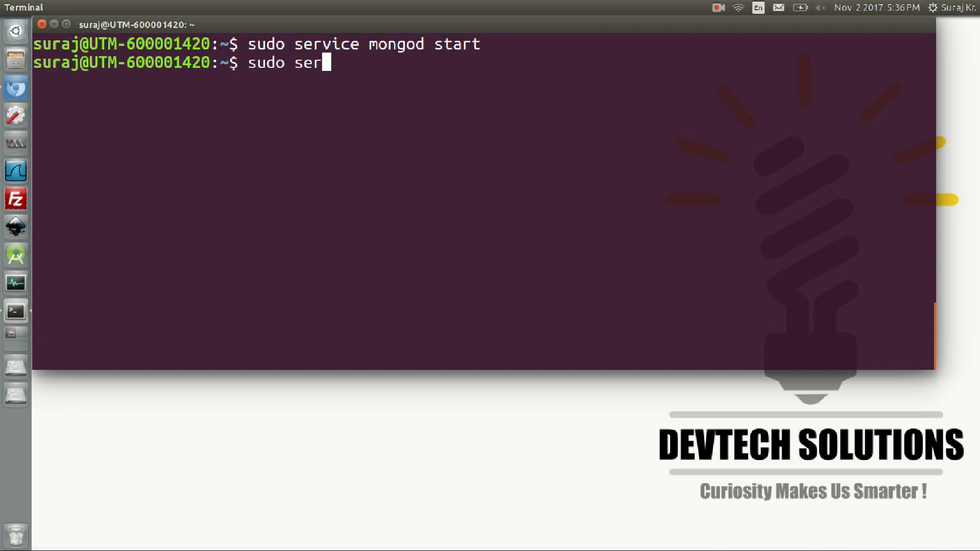
pyautogui.write('vice mongo')
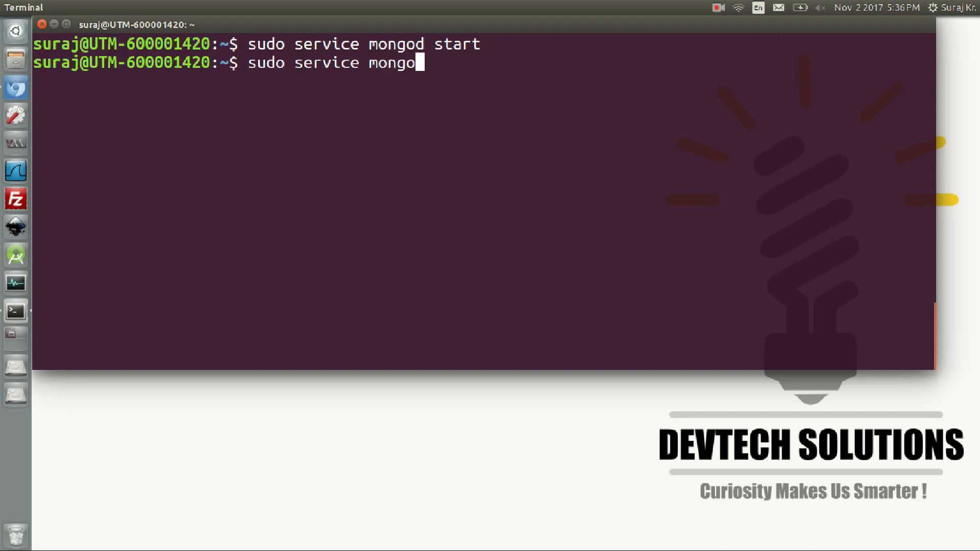
pyautogui.write('d status')
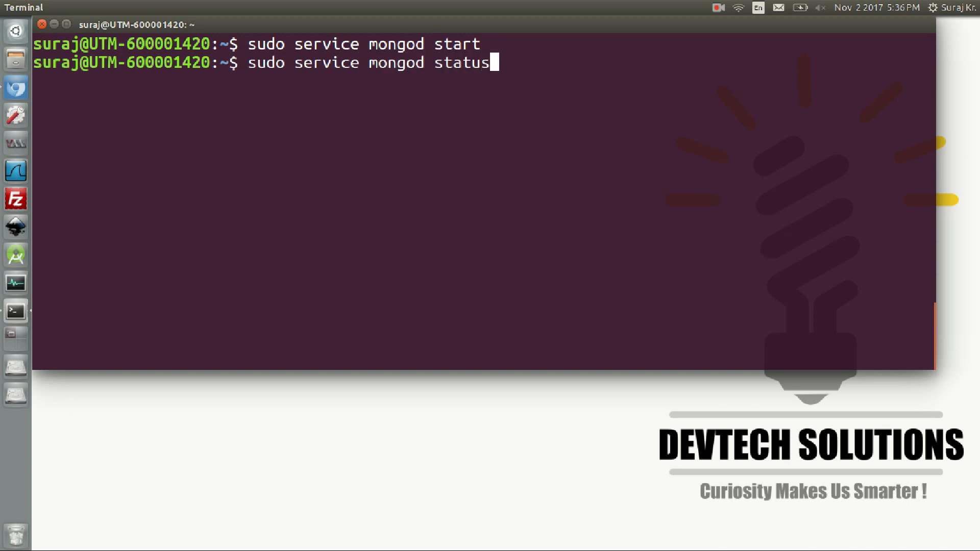
pyautogui.press('Return')
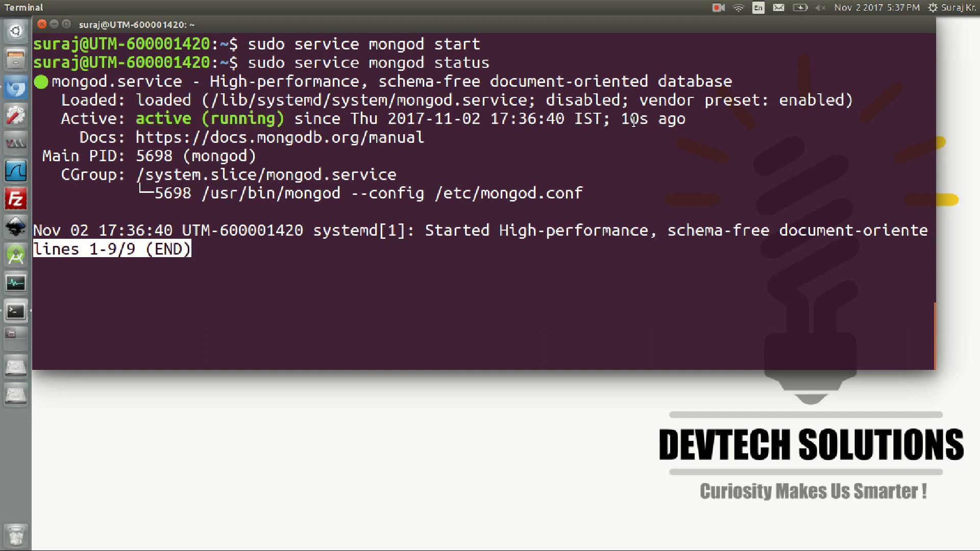
pyautogui.moveTo(382, 220)
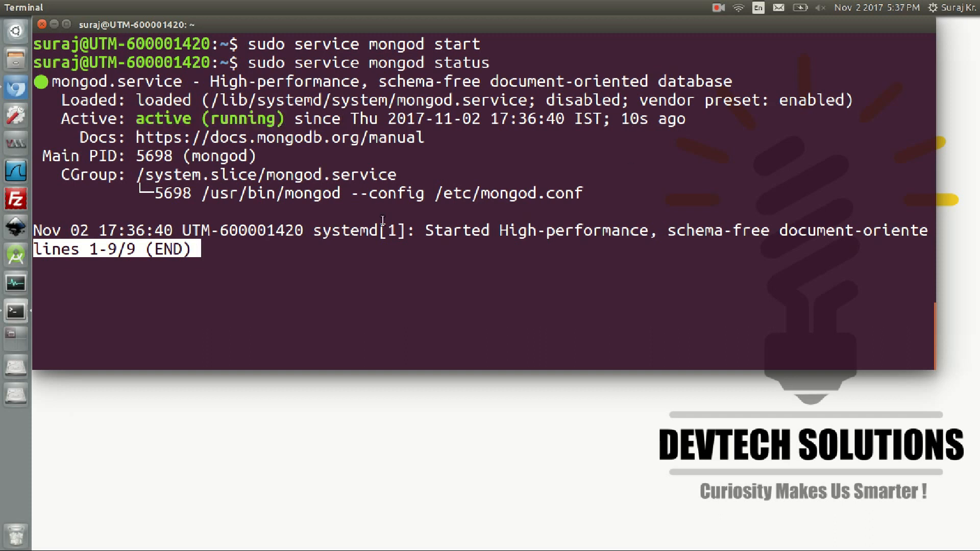
pyautogui.press('q')
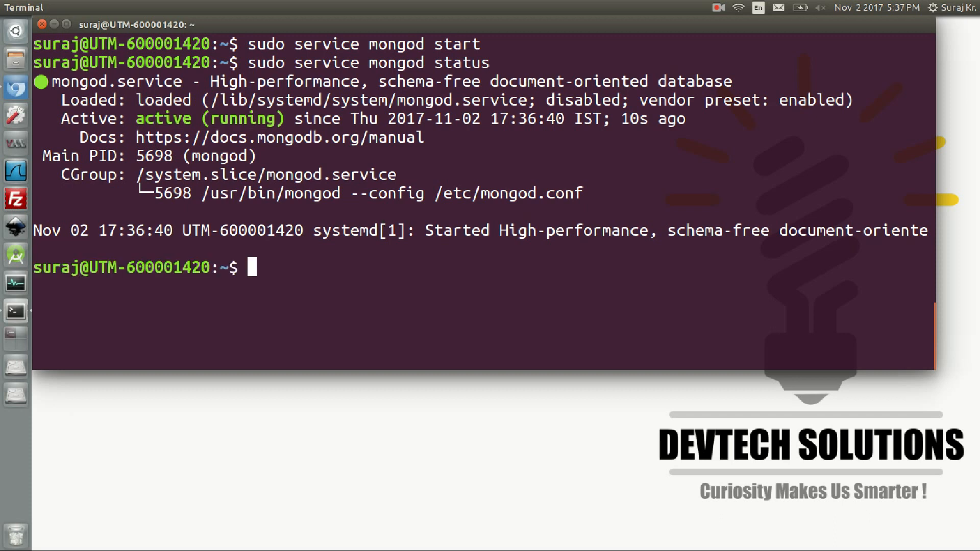
# Stop the mongod service with sudo service mongod stop
pyautogui.write('sud')
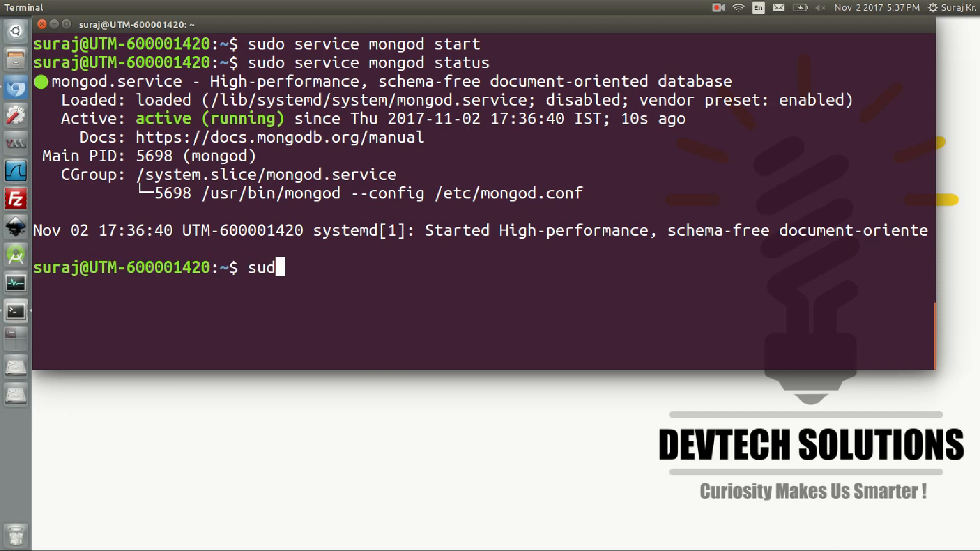
pyautogui.write('o service')
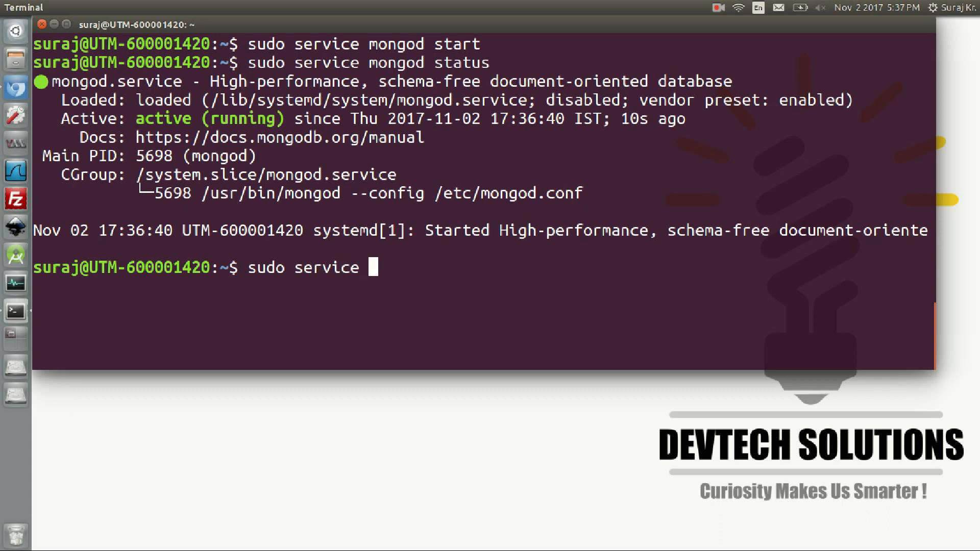
pyautogui.write('m')
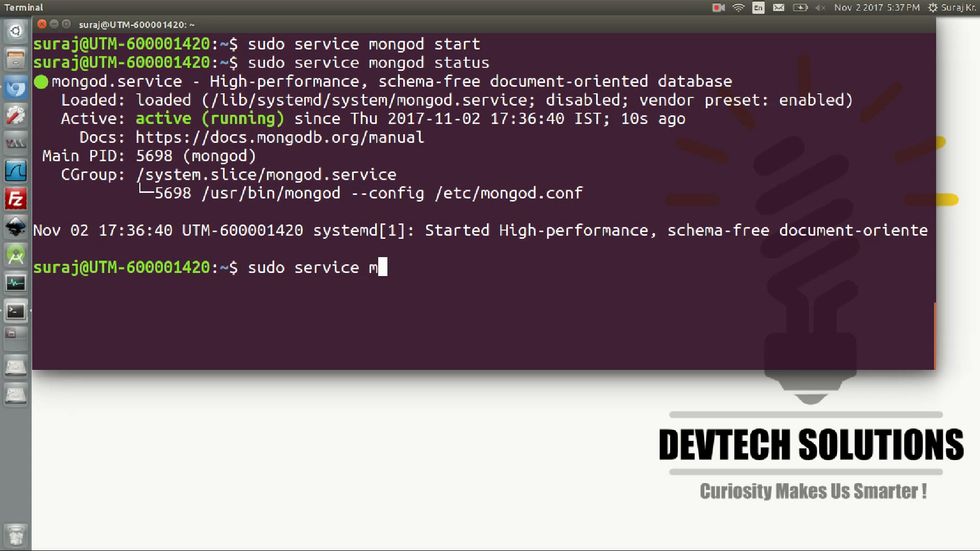
pyautogui.write('ongod')
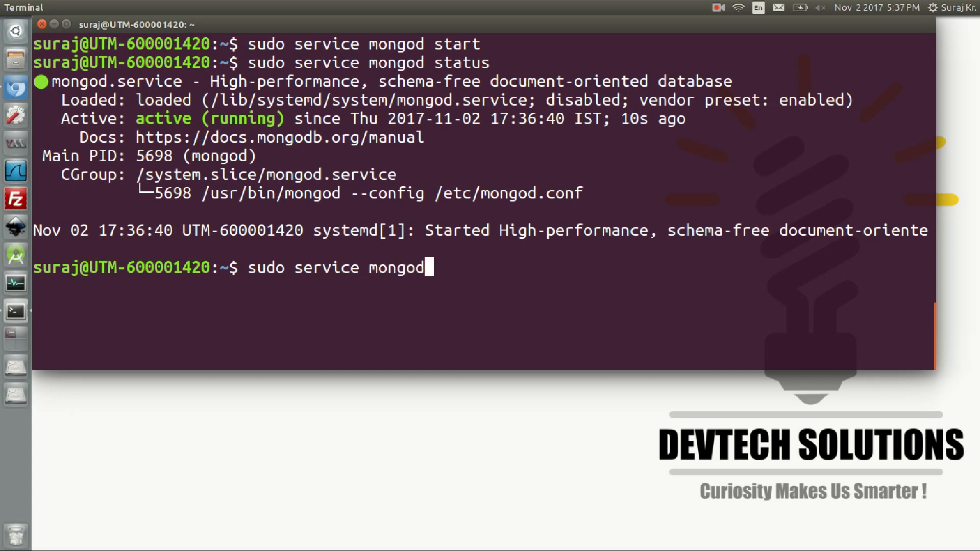
pyautogui.write('stop')
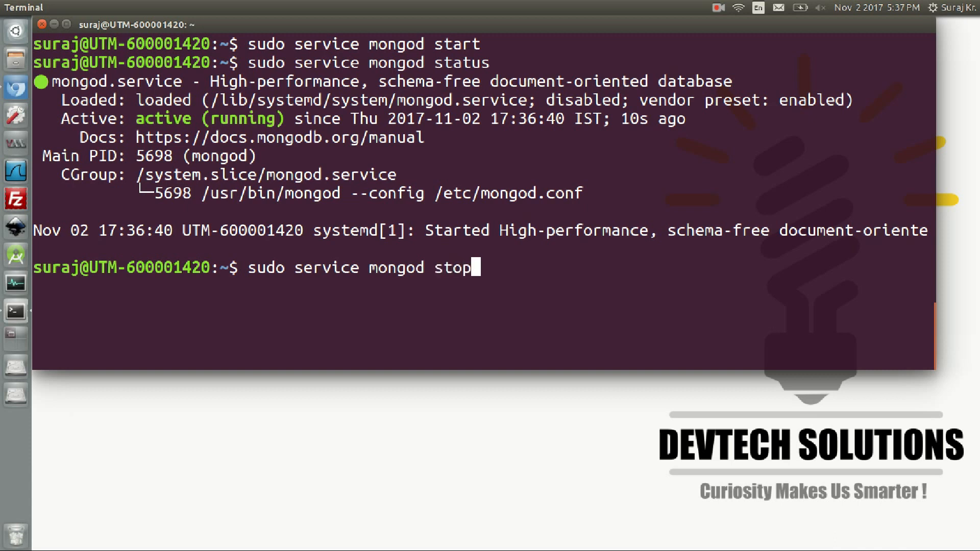
pyautogui.press('Return')
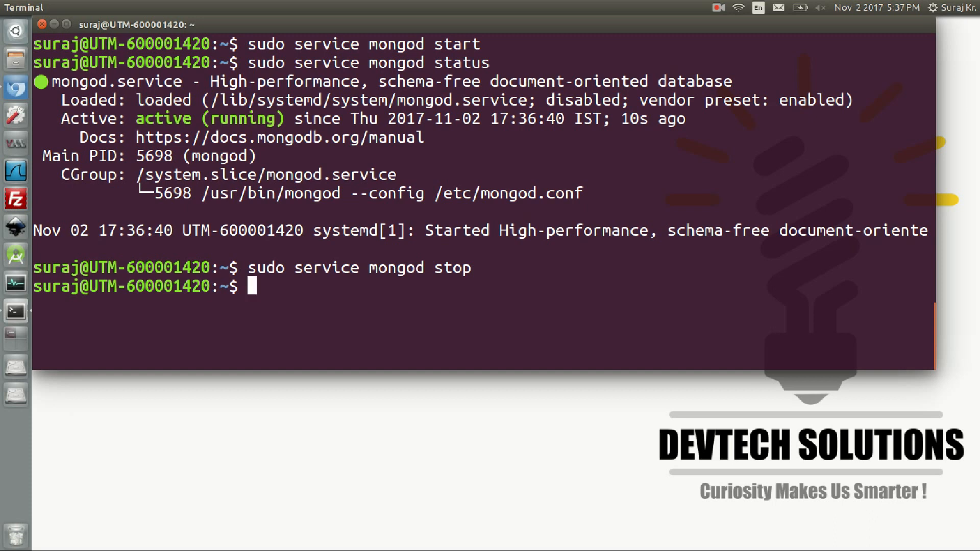
# Check mongod's status and highlight the inactive (dead) result
pyautogui.write('sudo service mongod status')
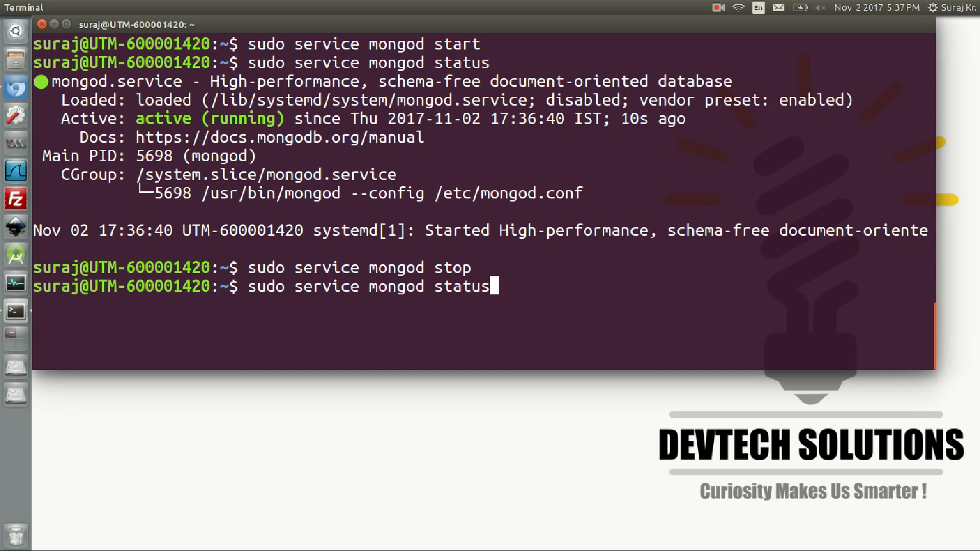
pyautogui.press('Return')
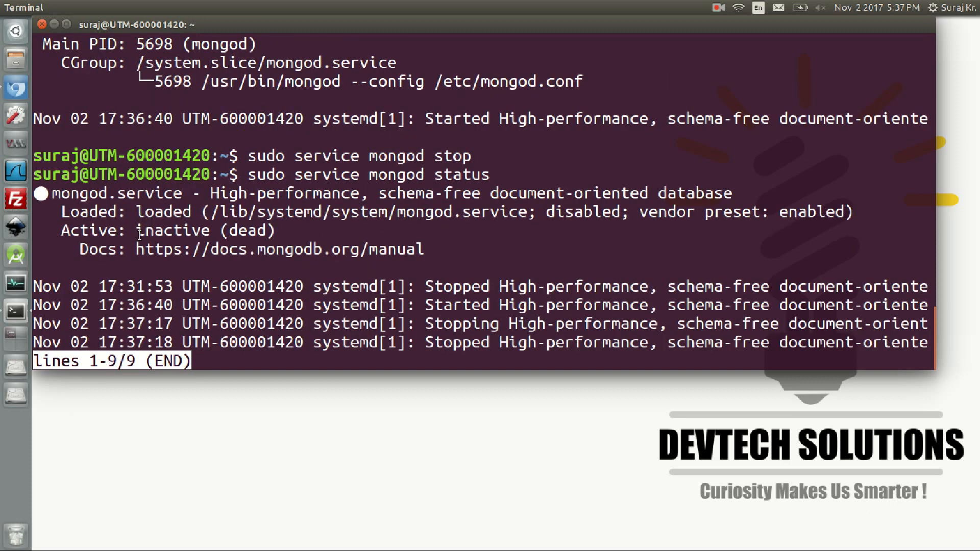
pyautogui.doubleClick(175, 230)
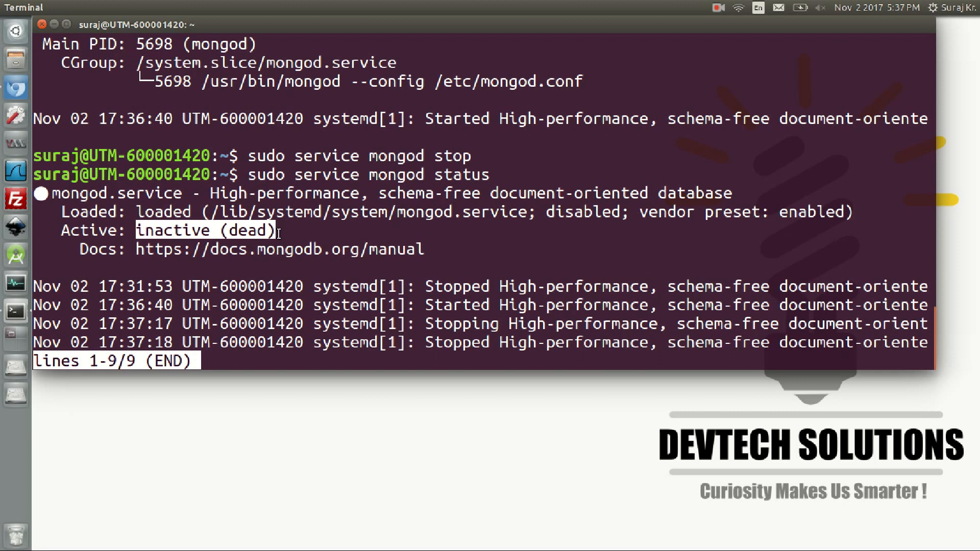
pyautogui.press('q')
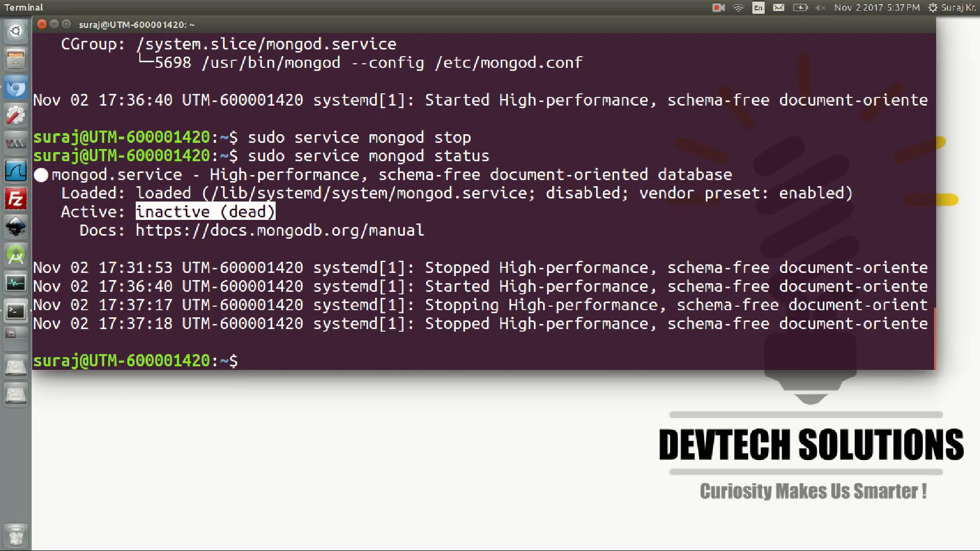
# Restart the mongod service with 'sudo service mongod restart'
pyautogui.write('sudo service')
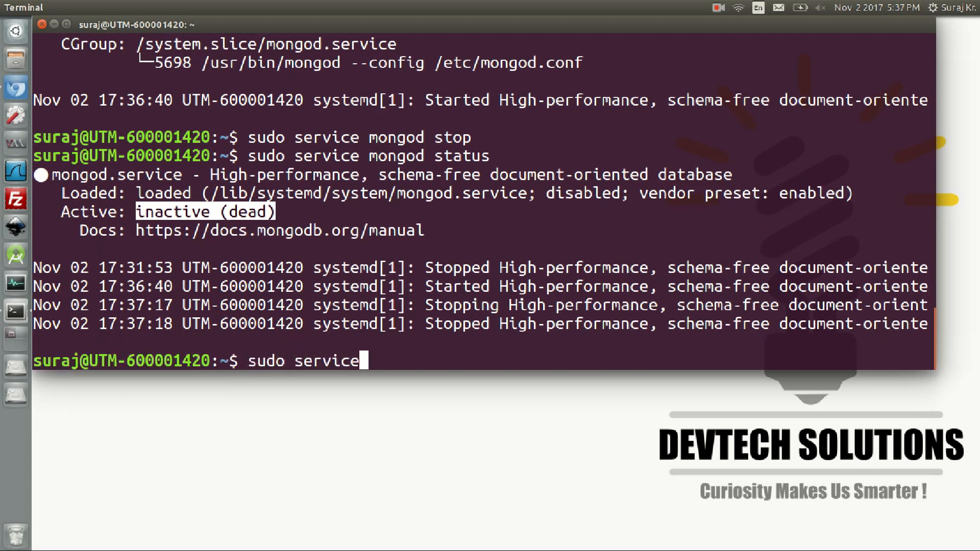
pyautogui.write('mongod res')
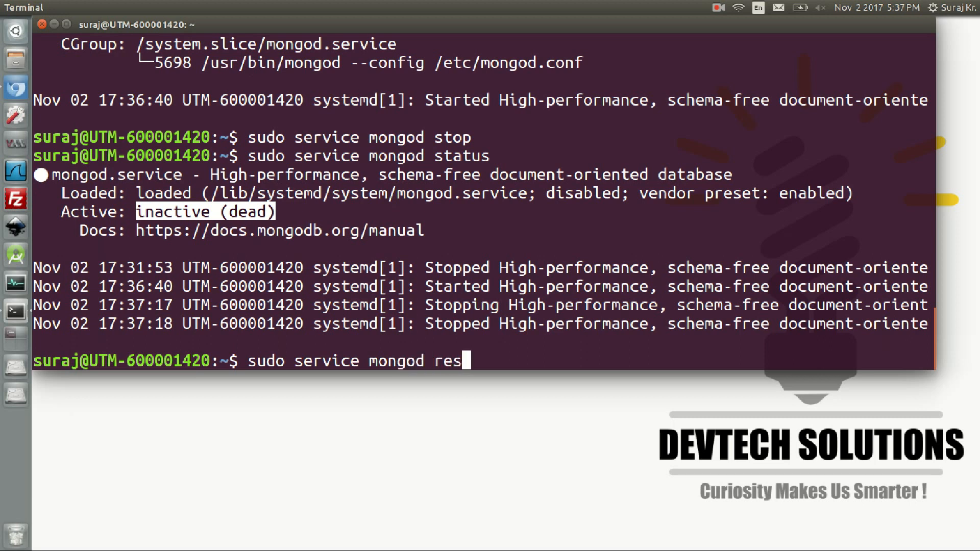
pyautogui.press('Return')
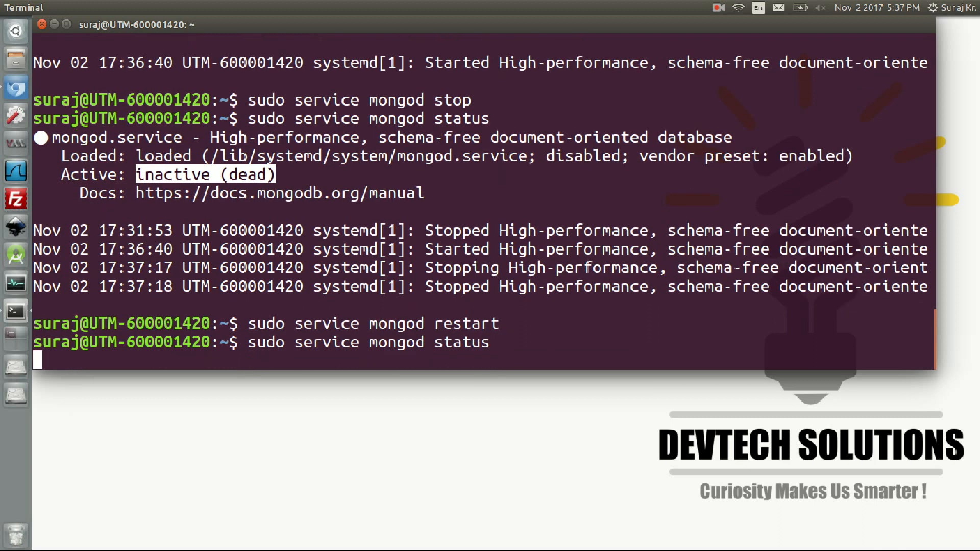
# Check mongod status, highlight 'active (running)', and return to the prompt
pyautogui.press('Return')
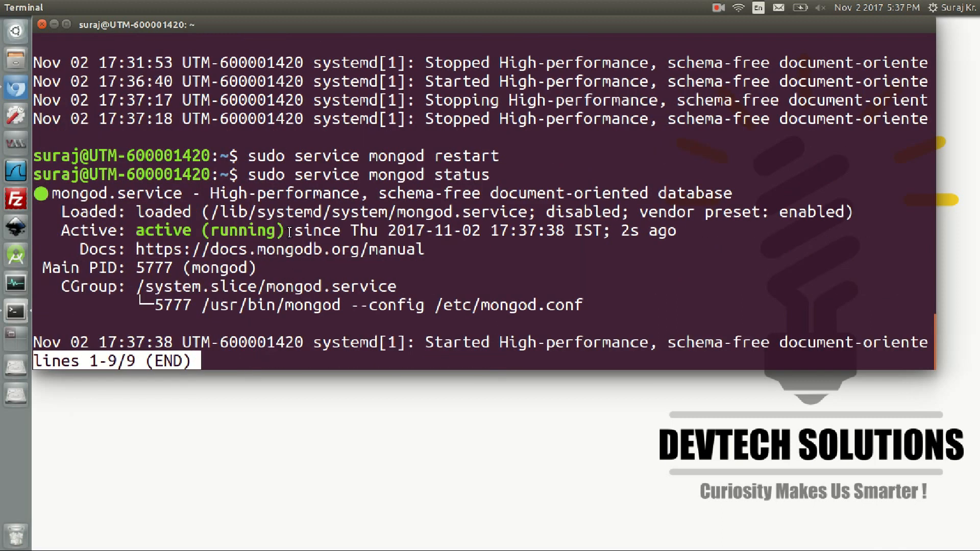
pyautogui.doubleClick(242, 230)
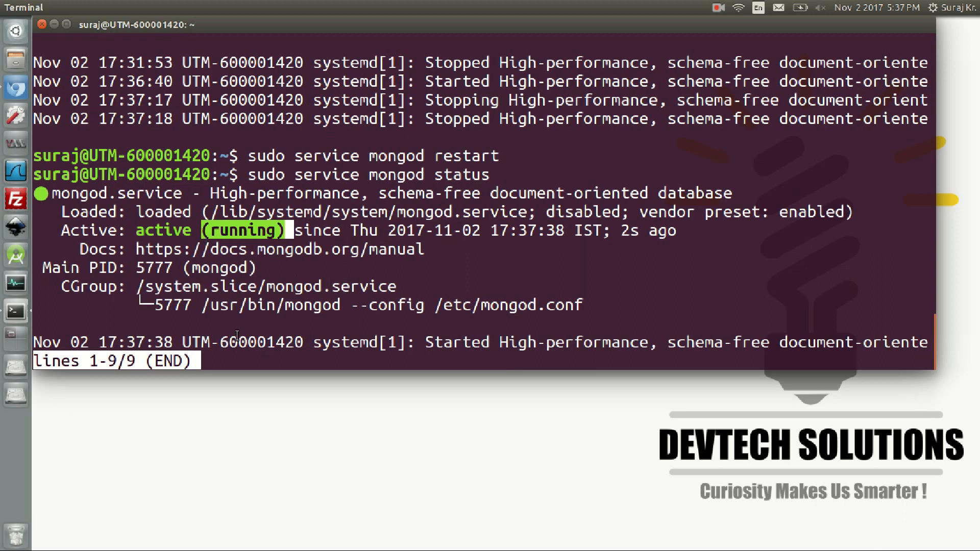
pyautogui.press('q')
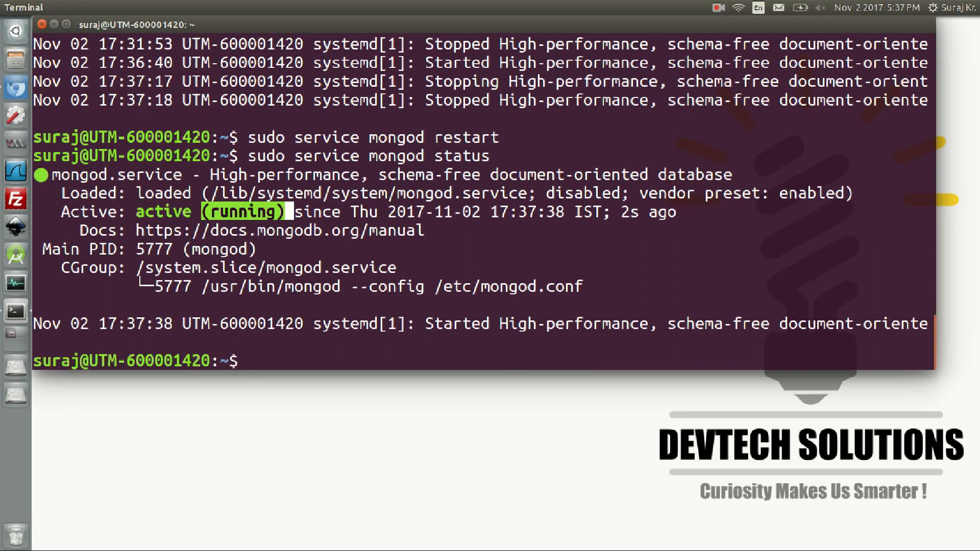